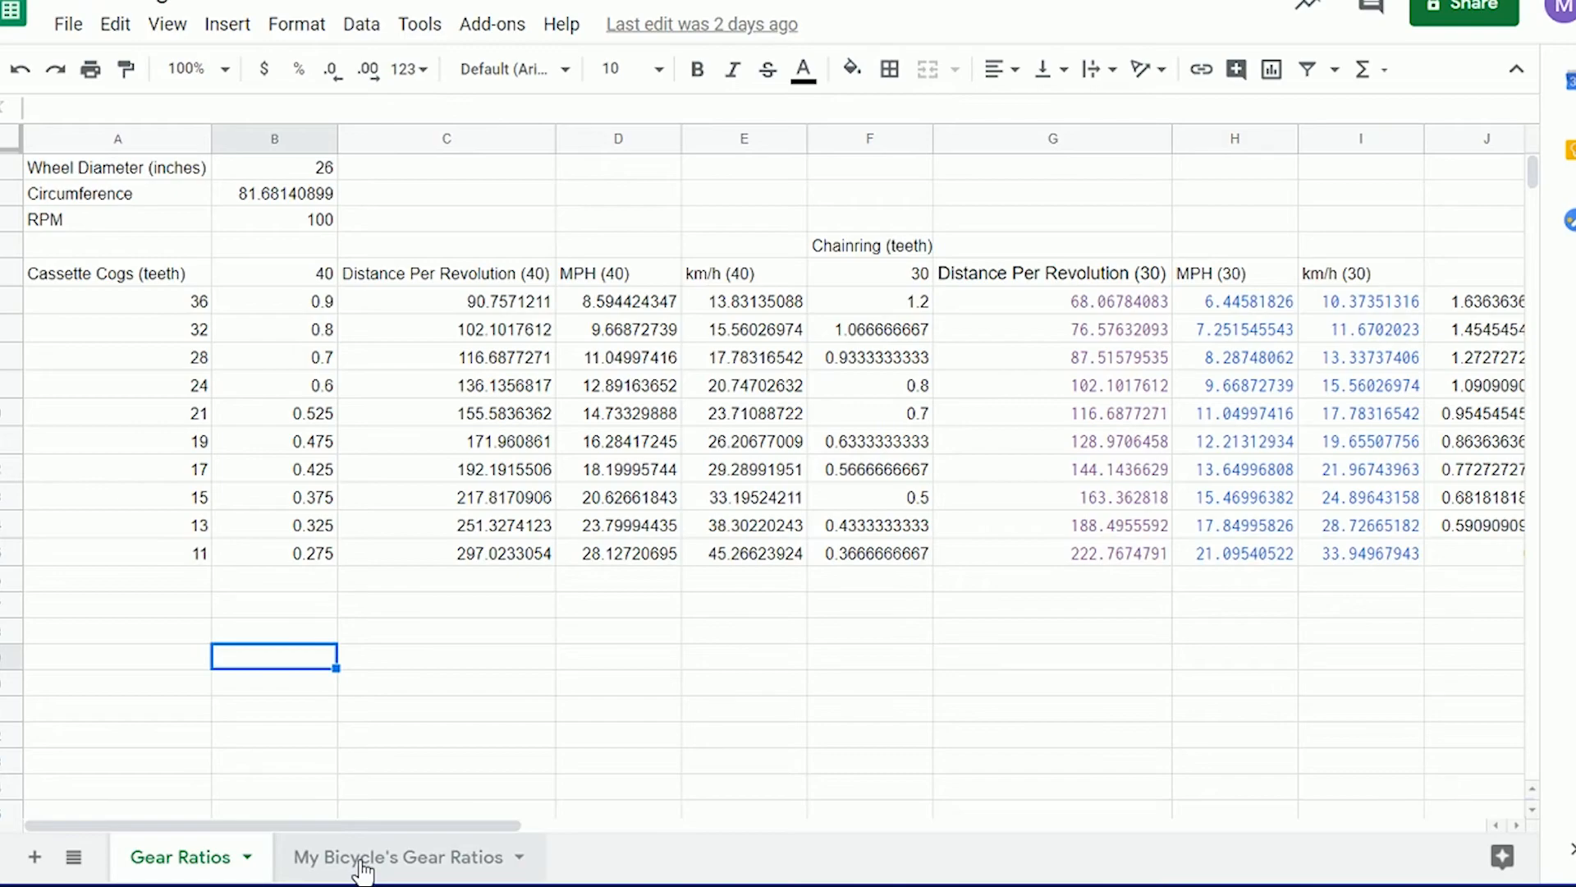
- On the My Bicycle's Gear Ratios sheet, set the wheel diameter to 28.25 inches
left_click(399, 857)
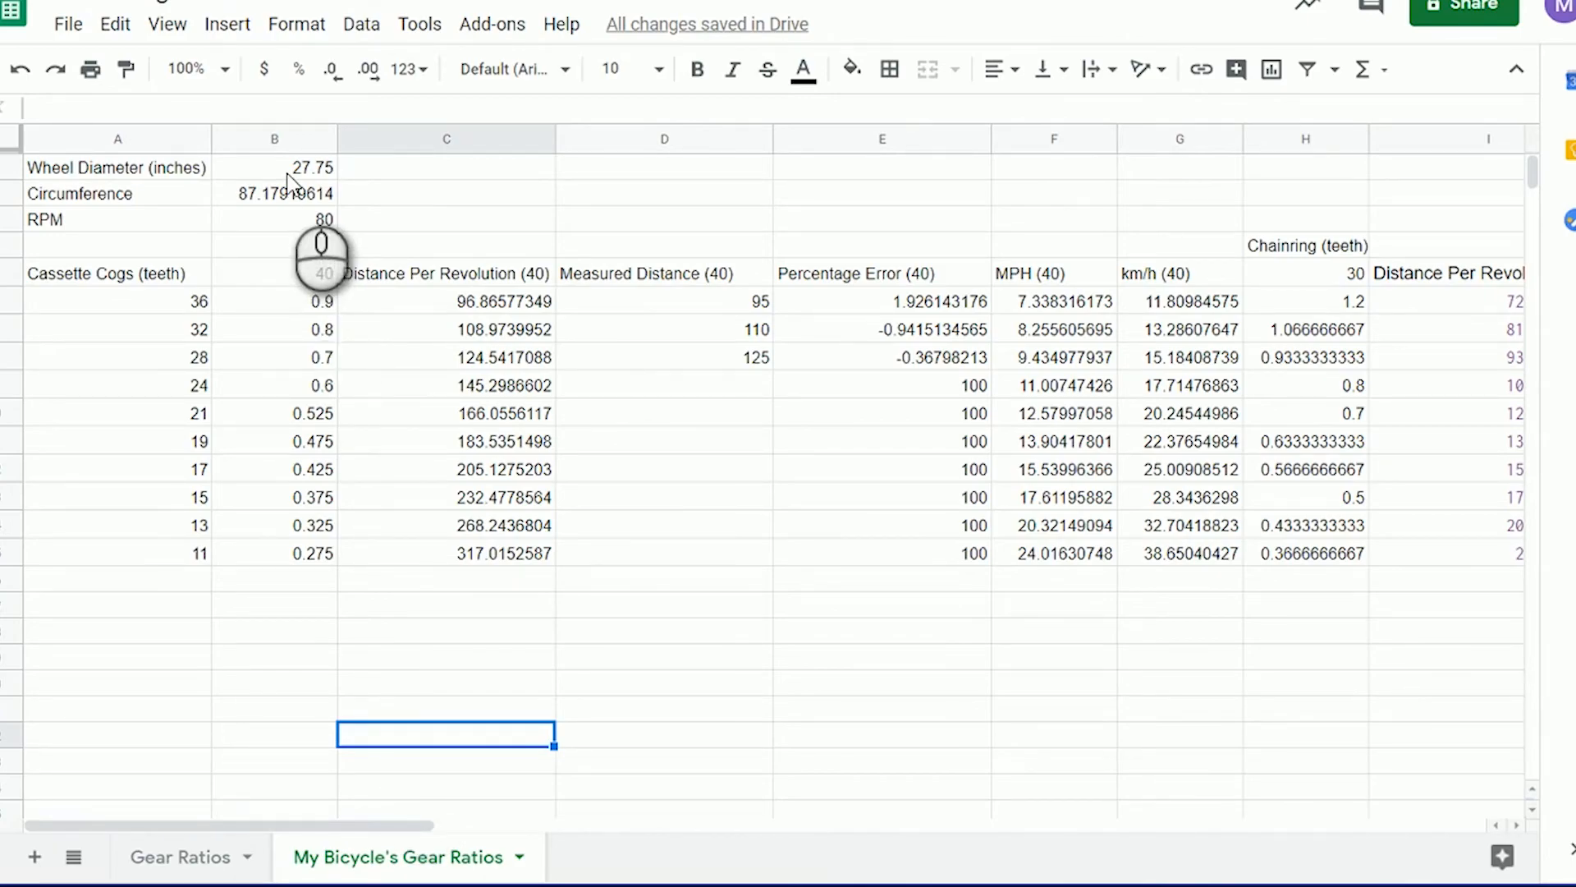
left_click(274, 168)
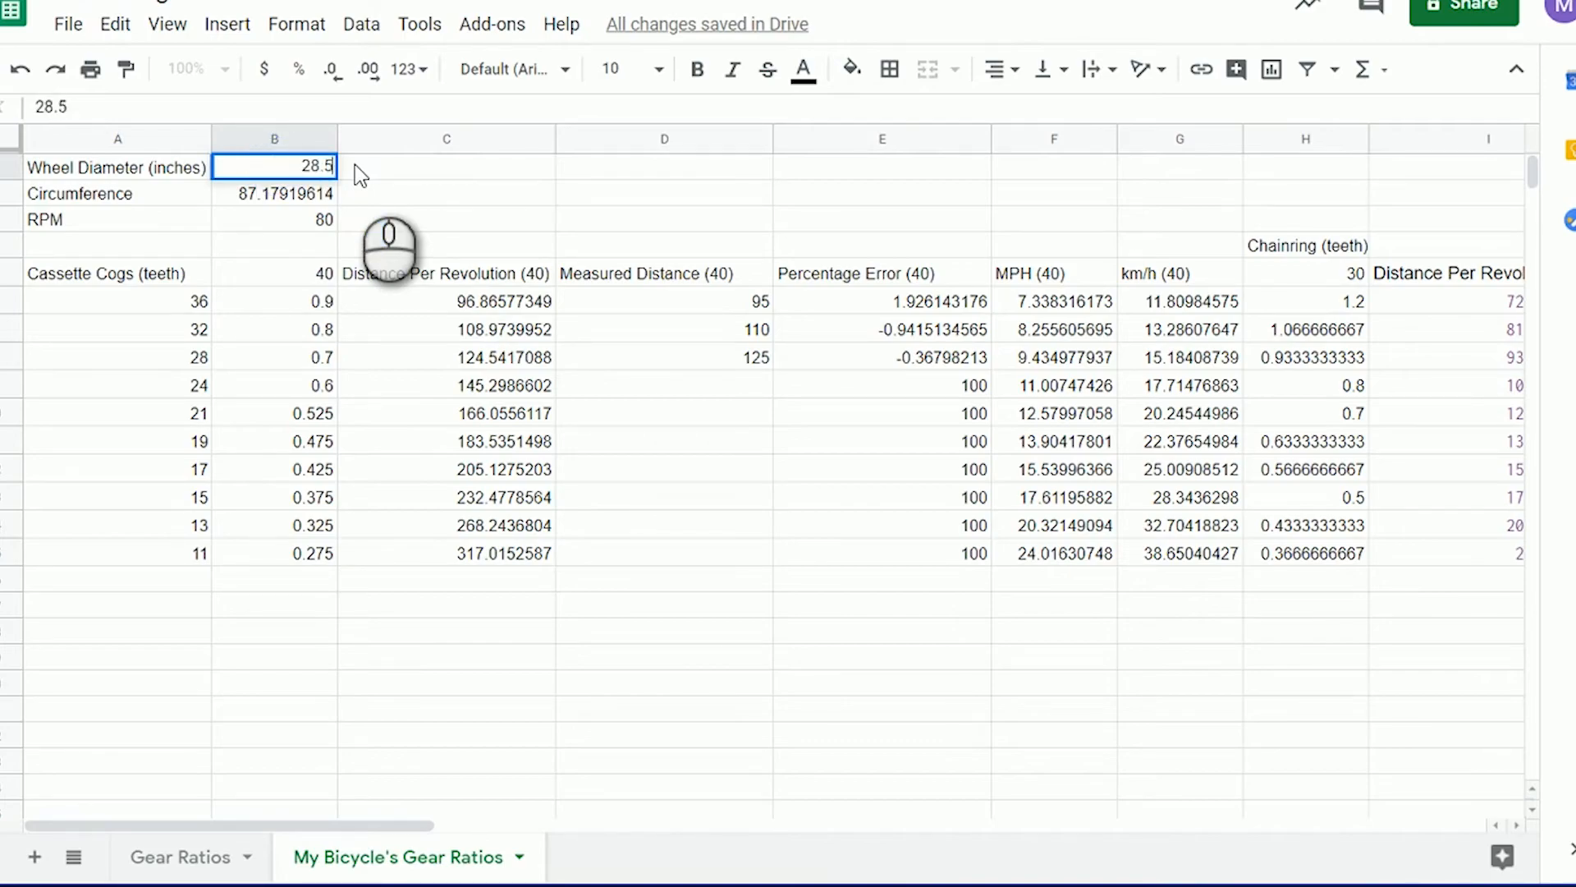
type("28.25")
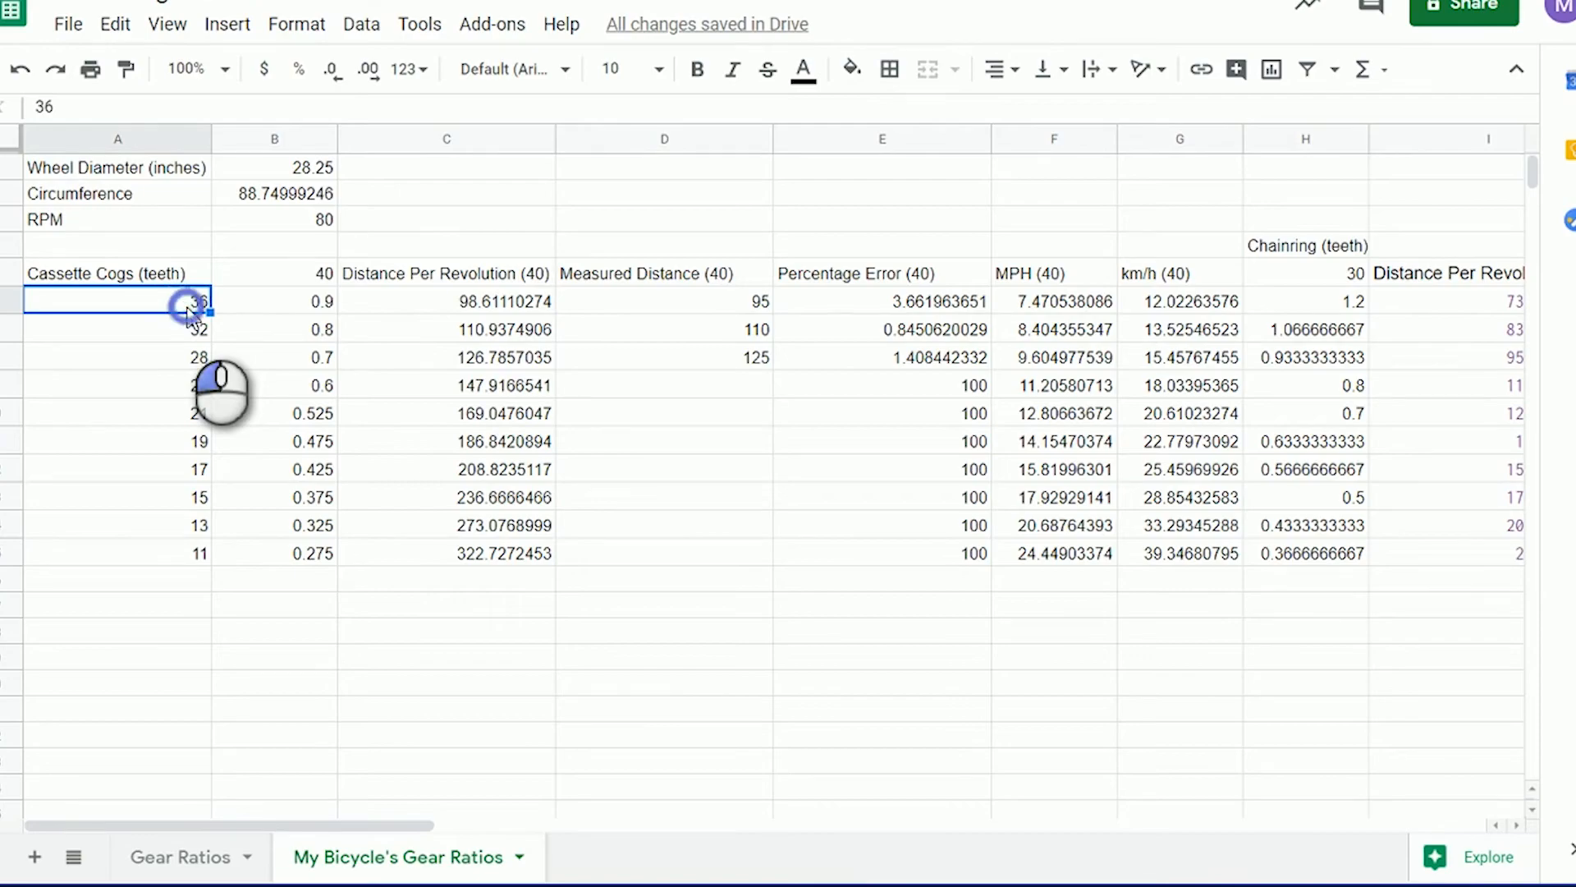
- Enter cassette cog teeth 50, 42, 36, 32 down through 12 and 10 in column A
type("50")
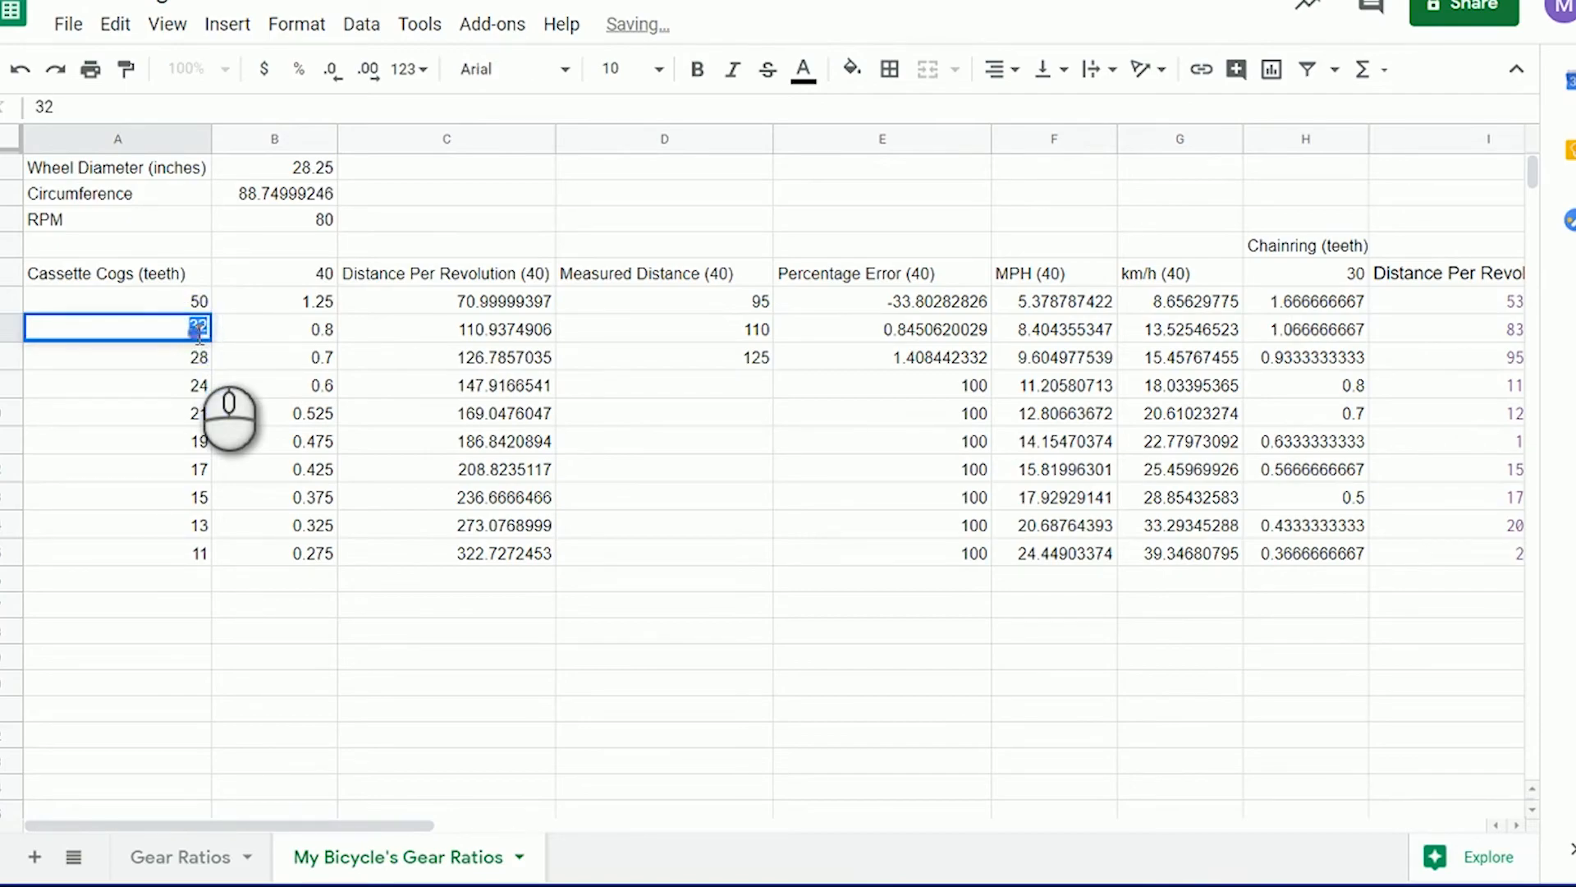
type("42")
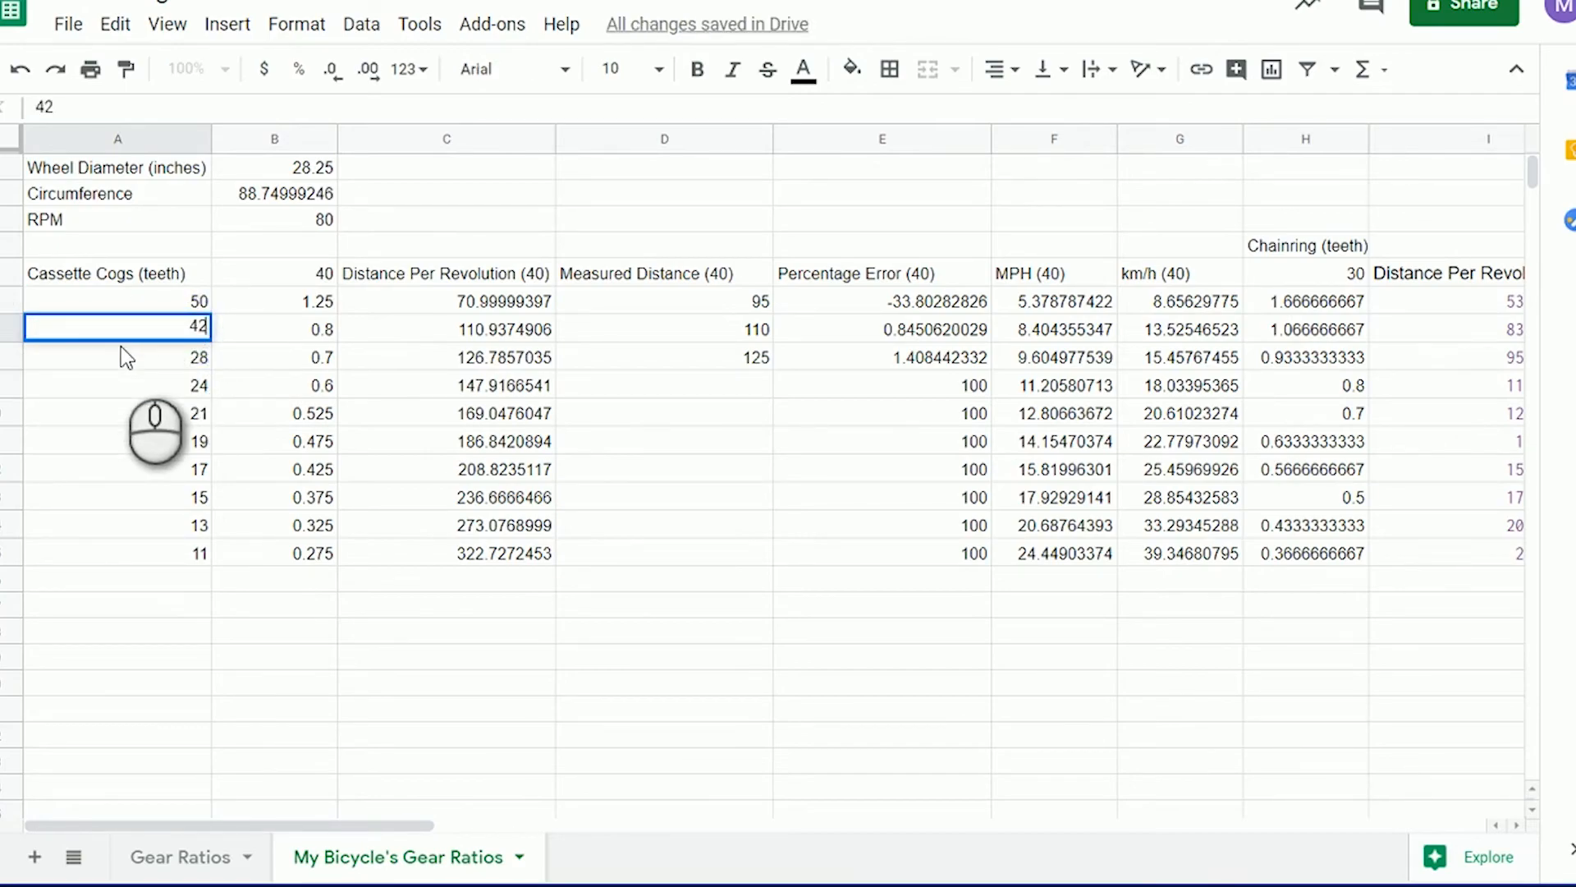
type("3")
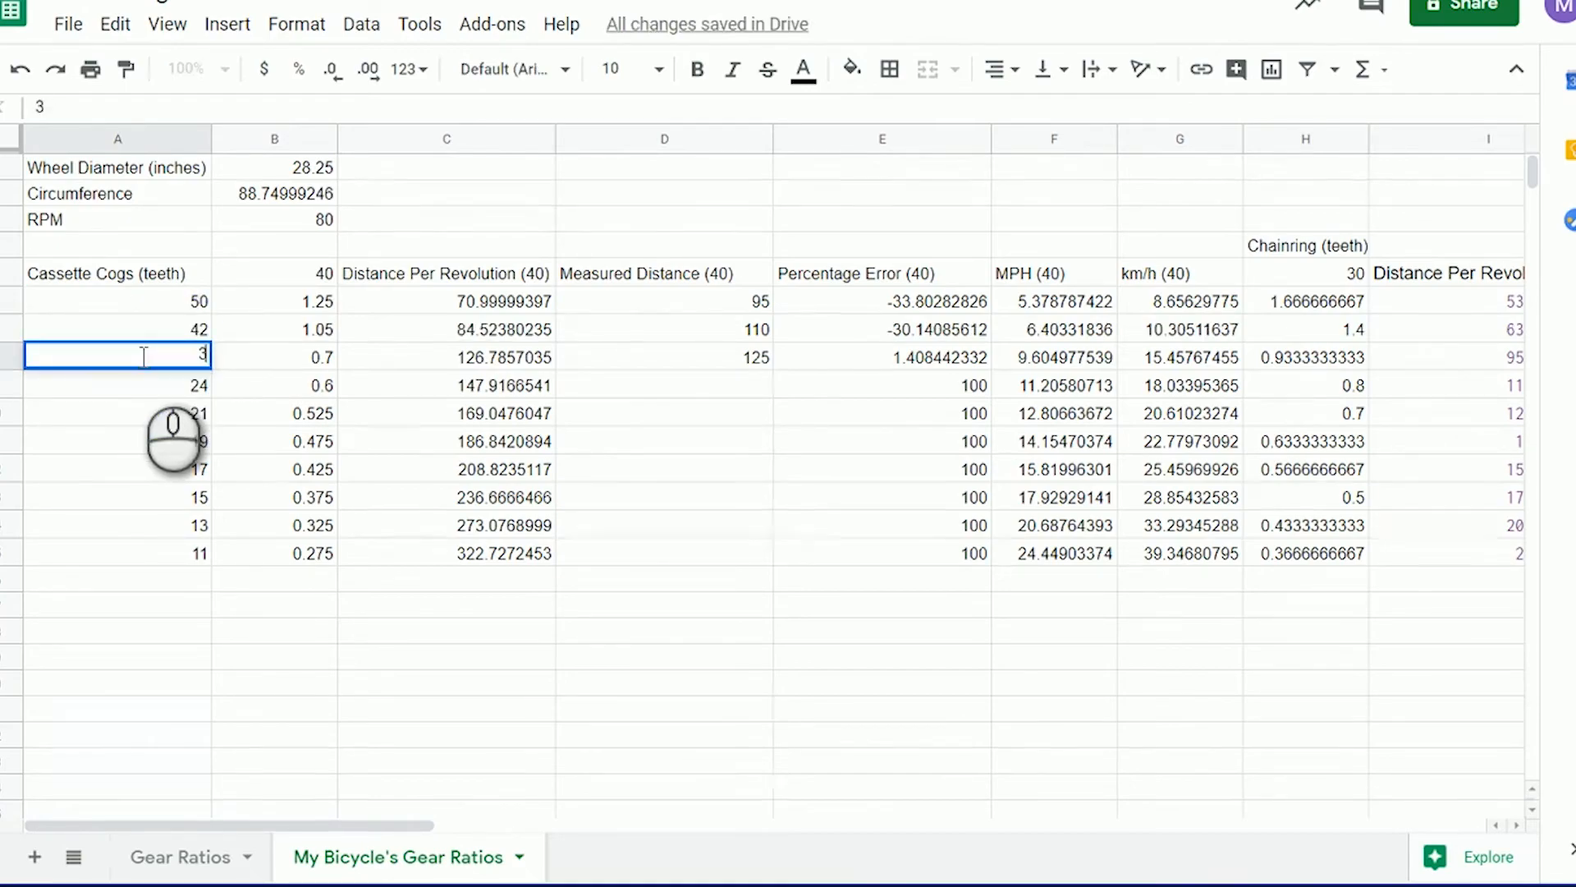
type("32")
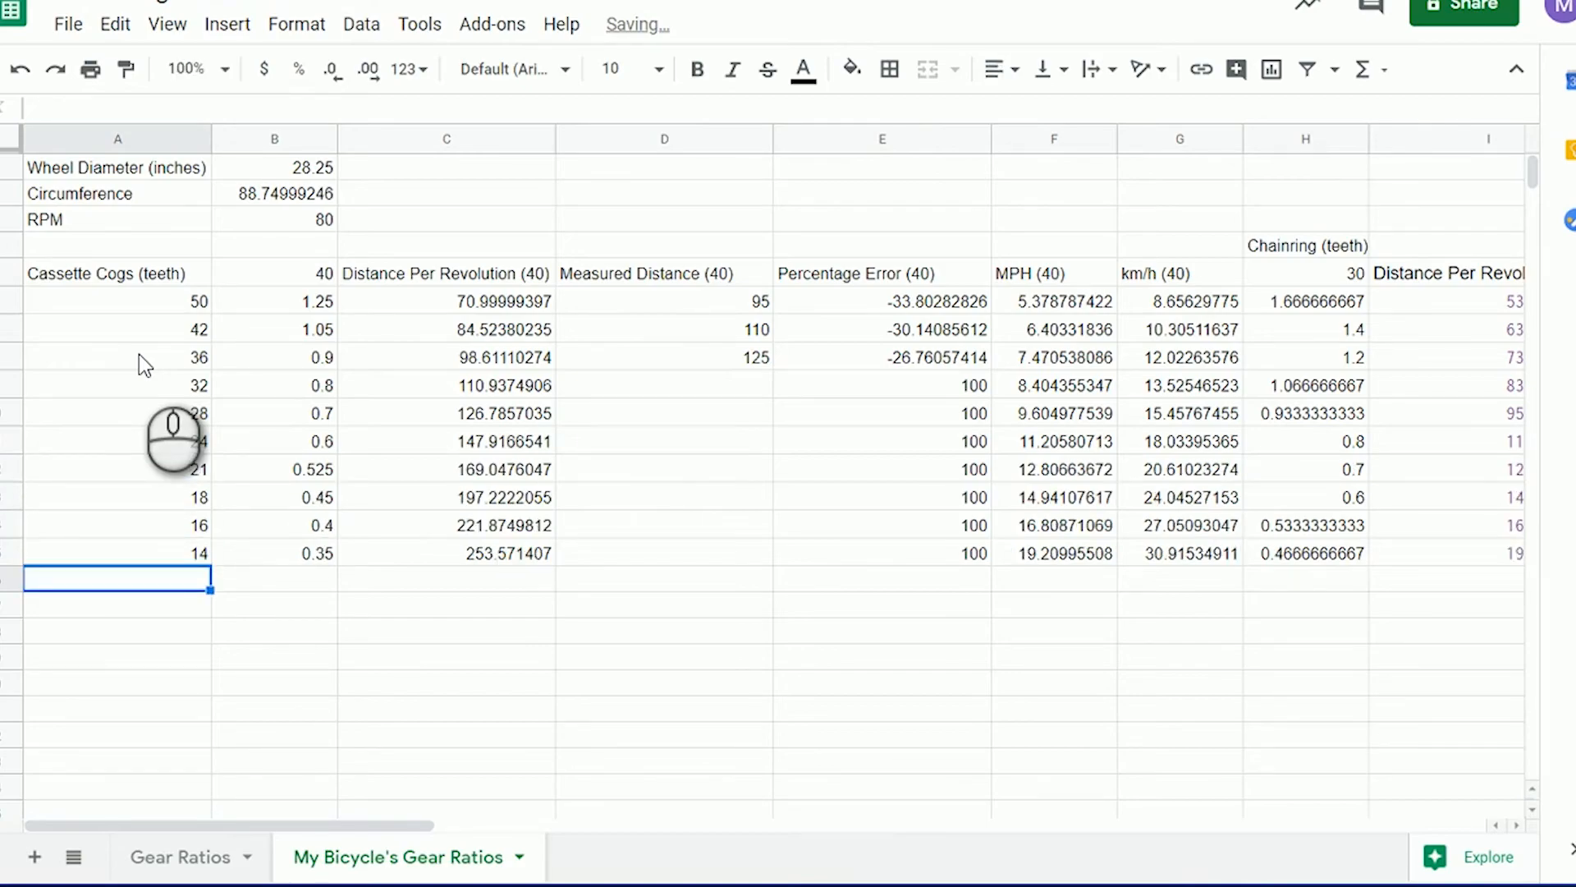
type("12")
left_click(116, 606)
type("10")
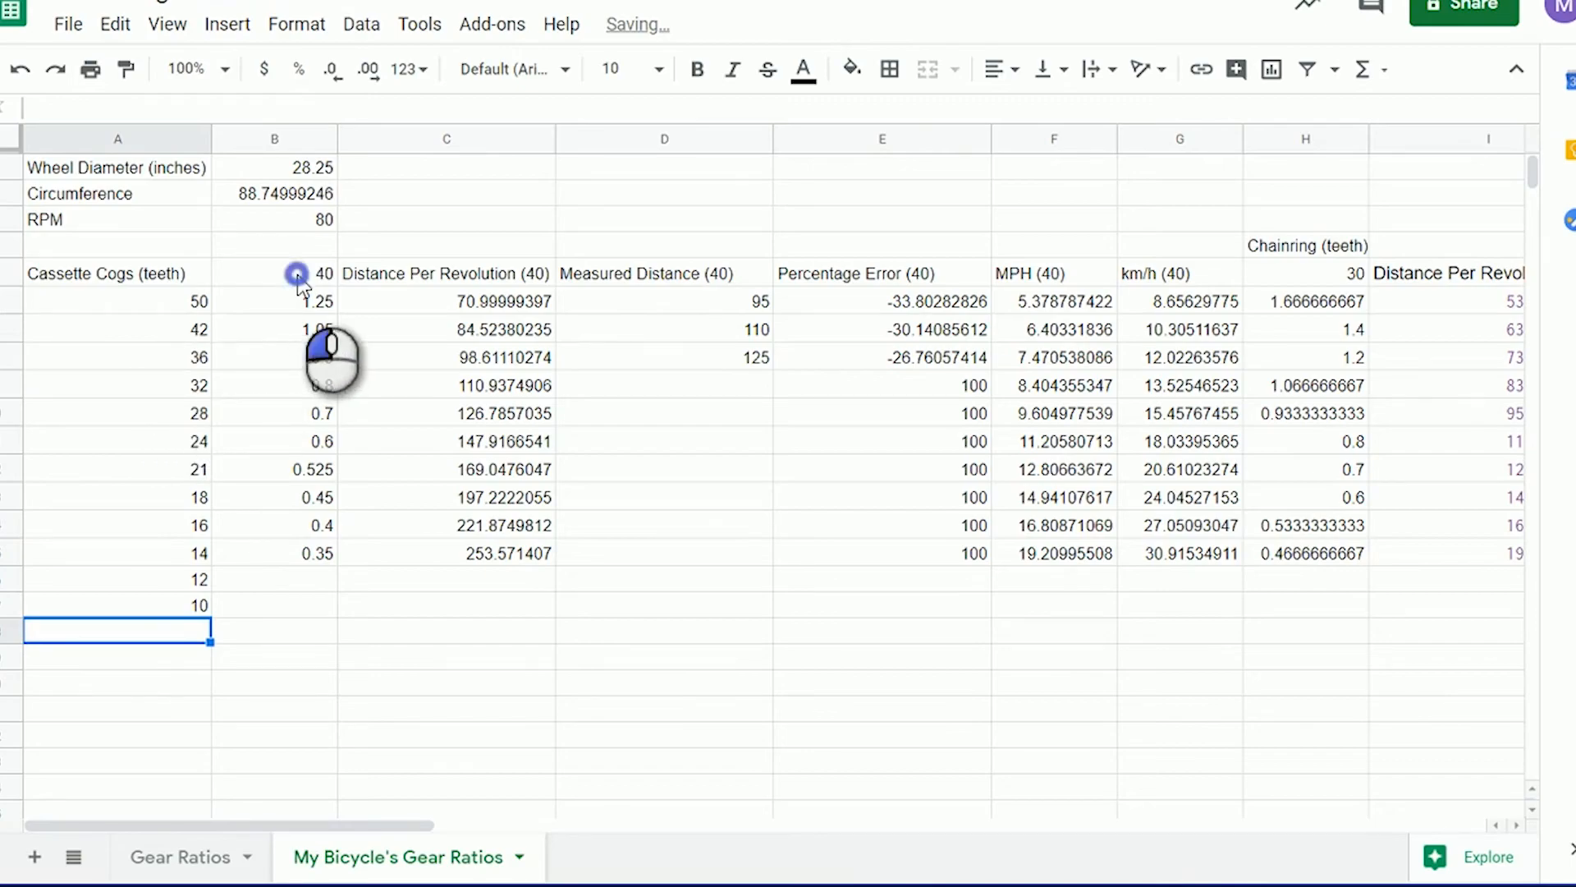
- Set the chainring to 32 teeth and relabel the distance, measured and error headings (32)
left_click(274, 272)
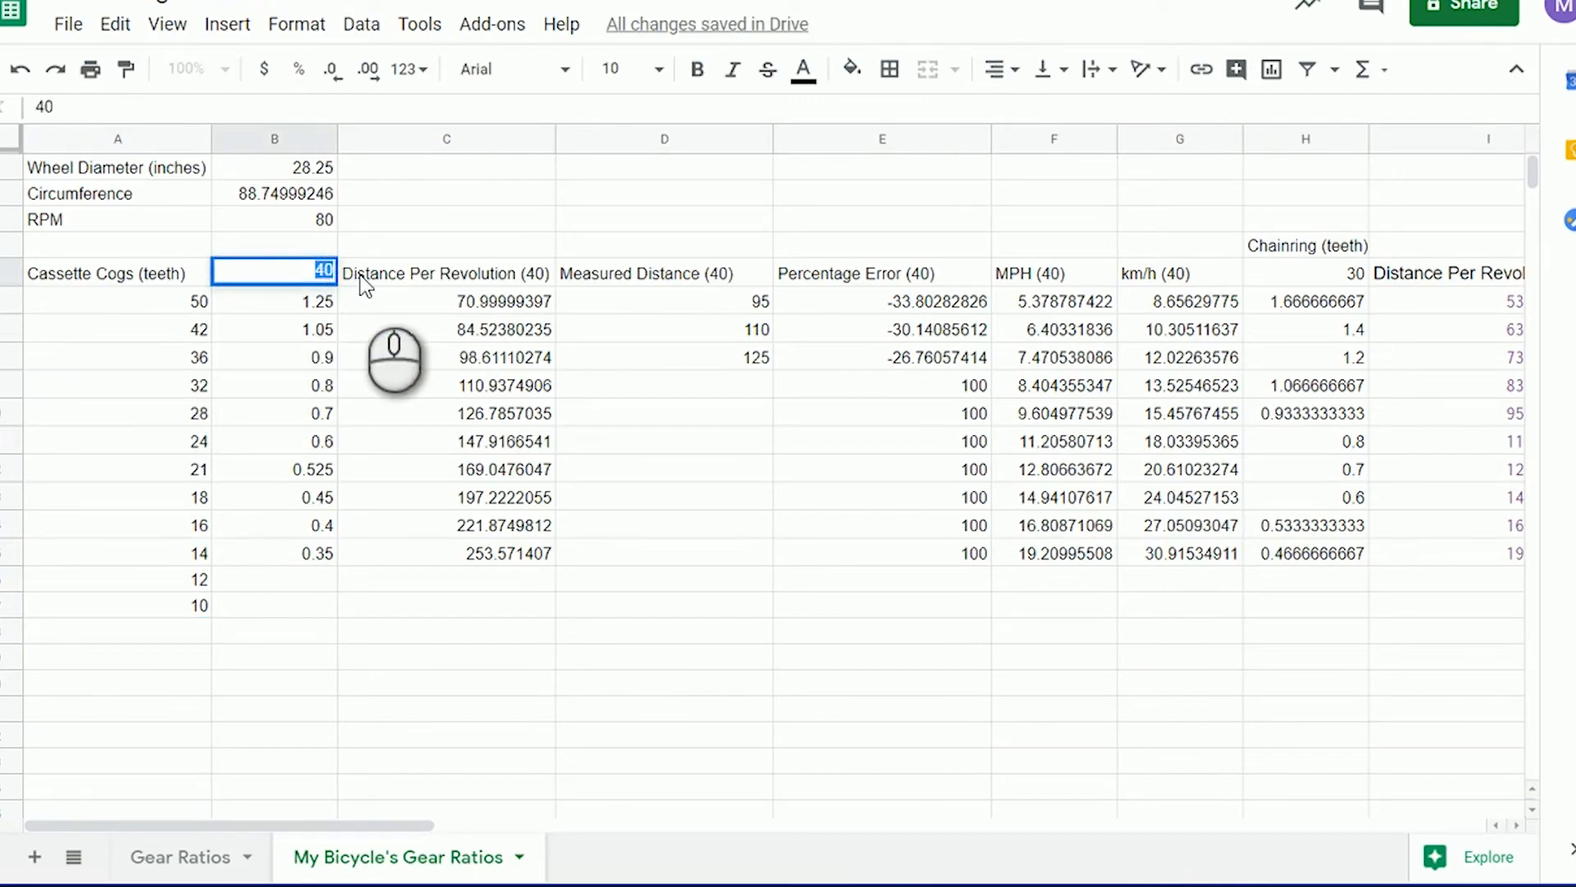
type("32")
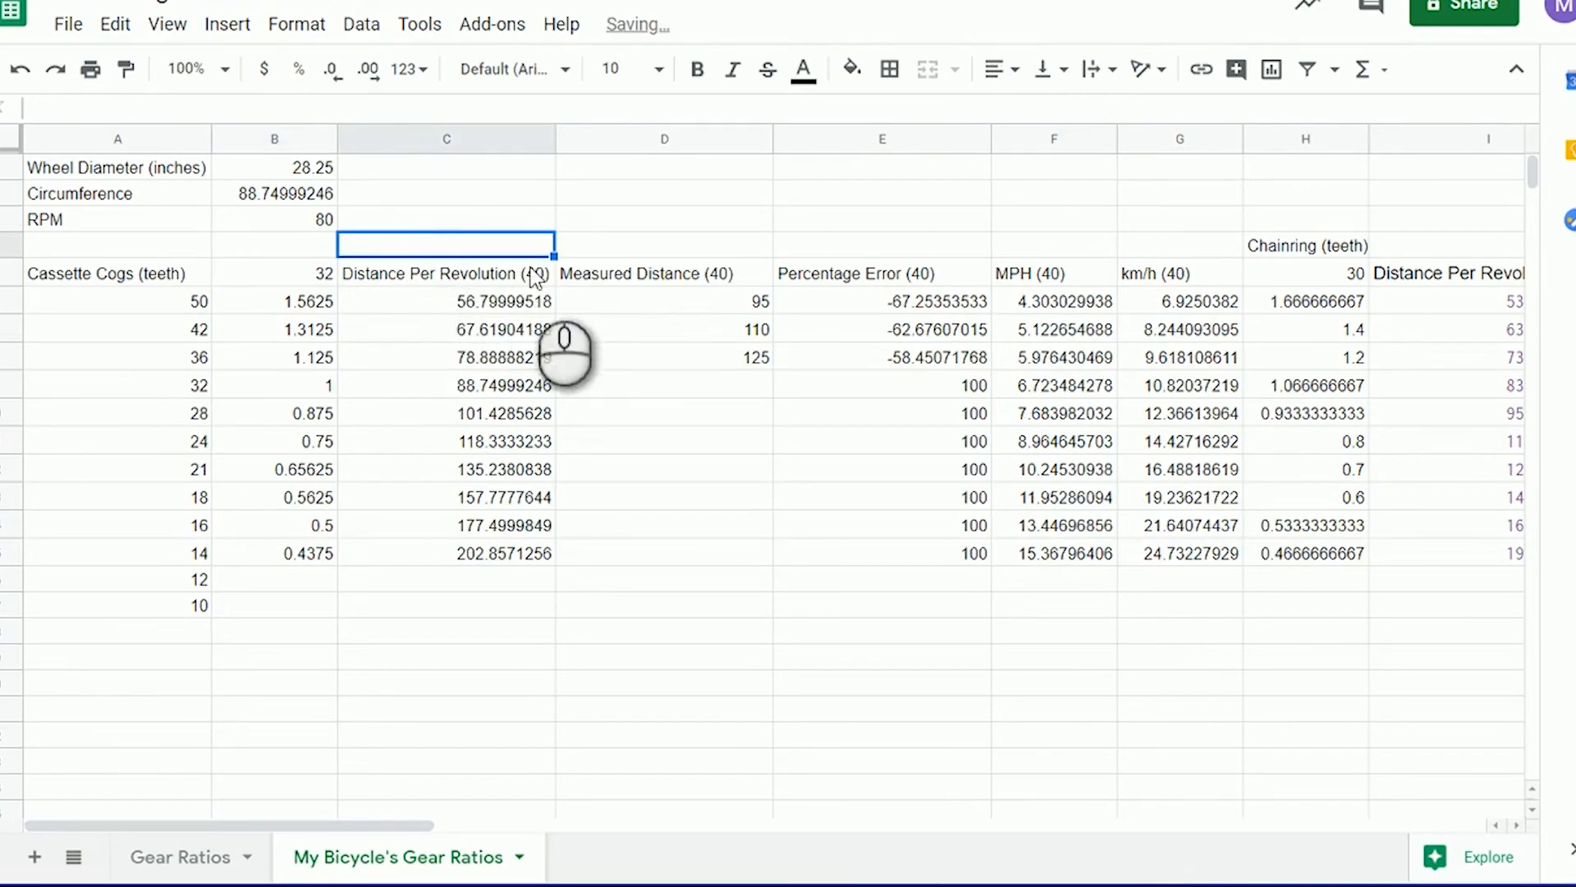
left_click(446, 274)
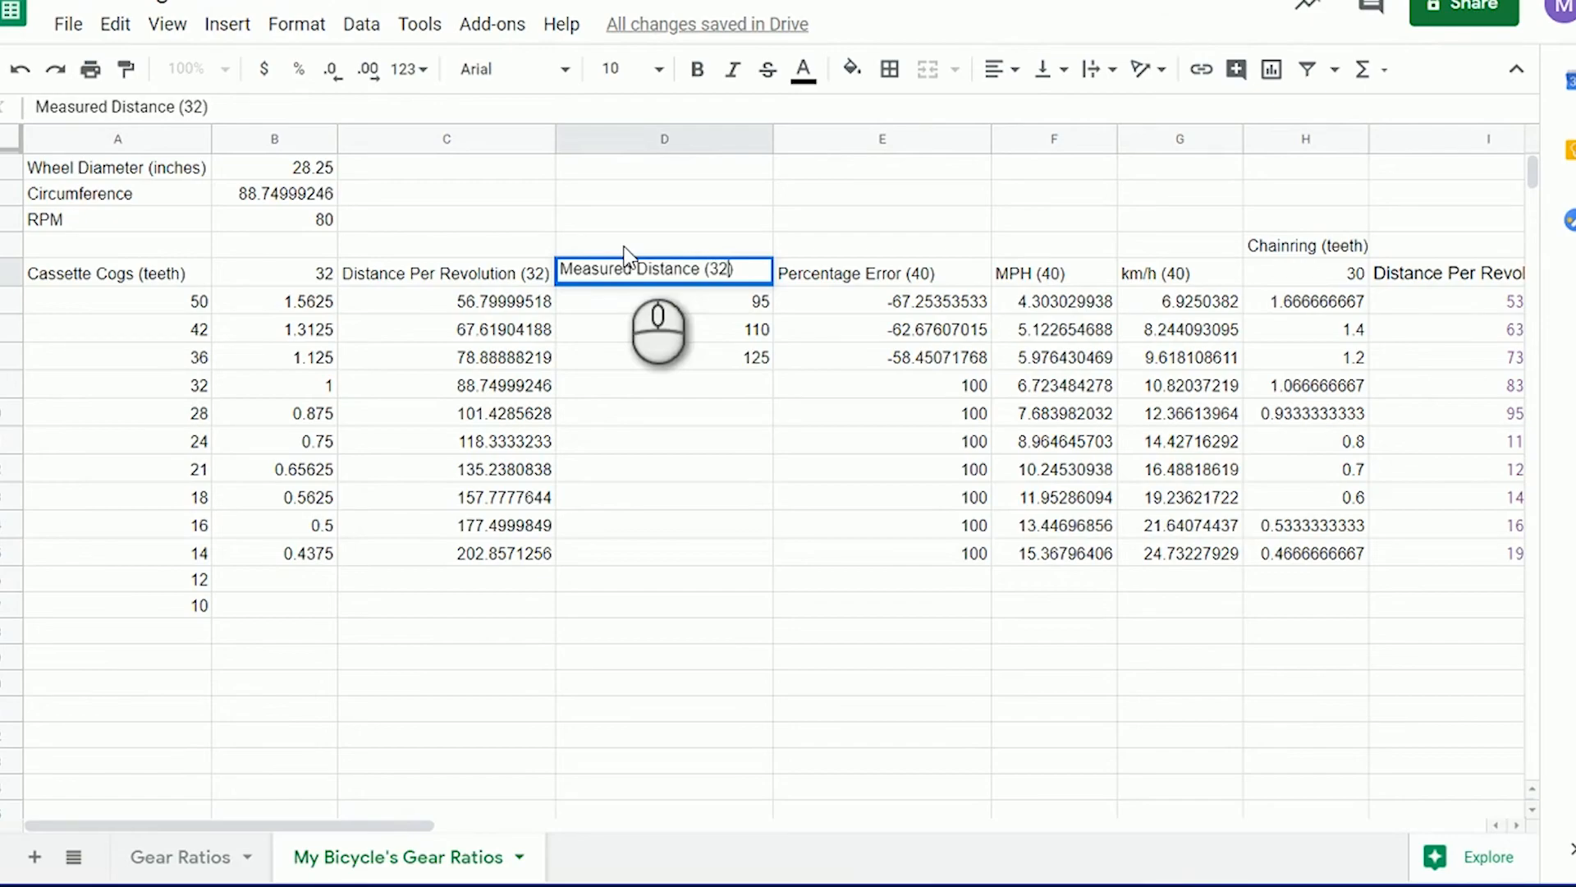
left_click(882, 268)
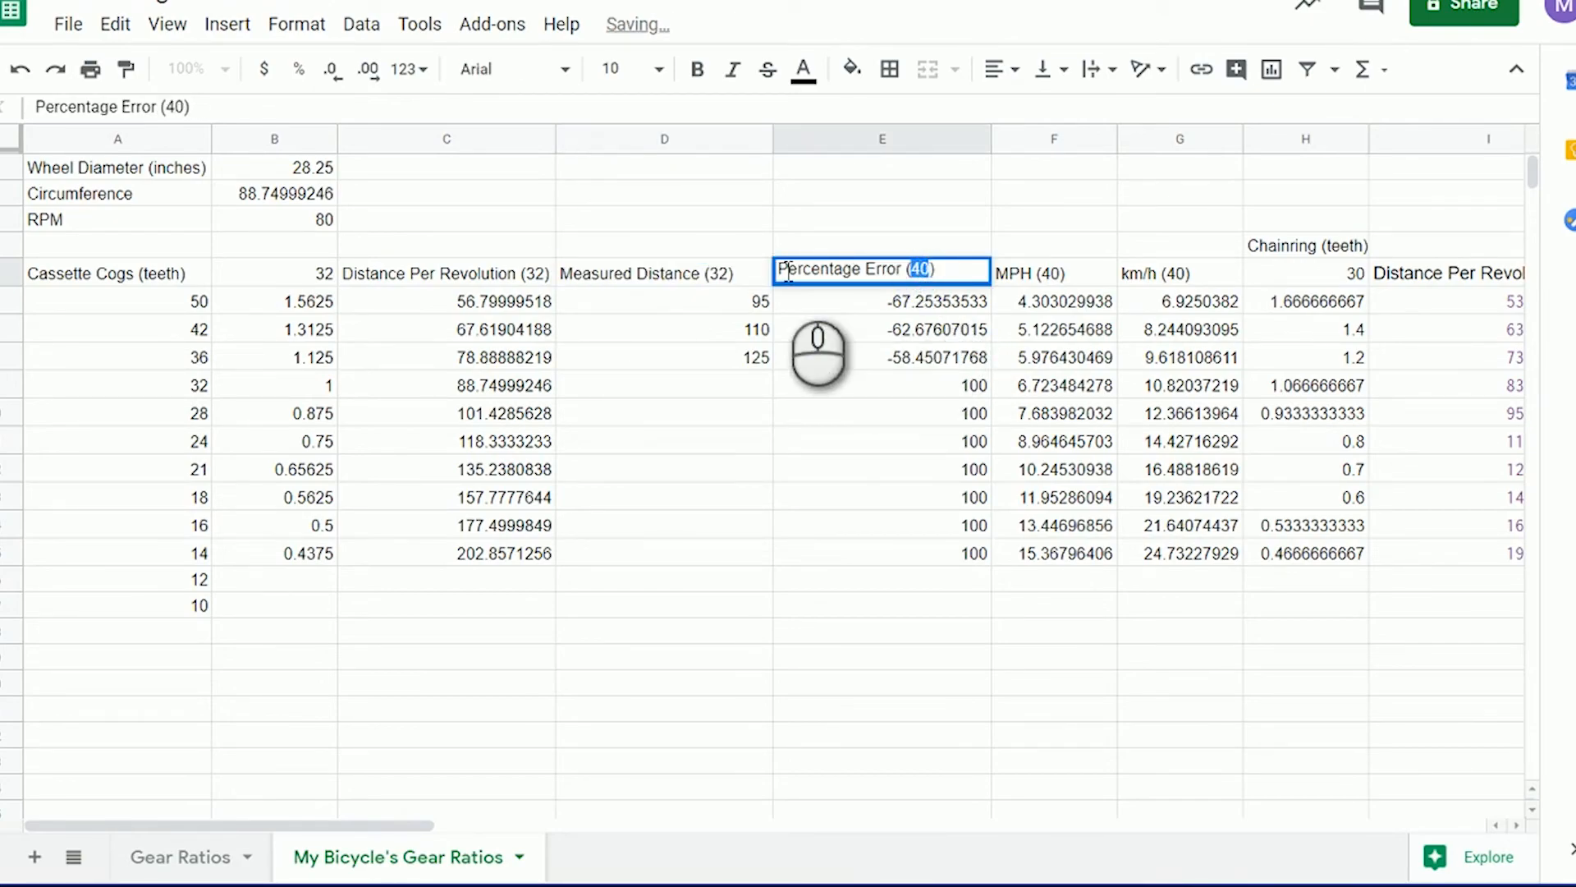
left_click(1052, 272)
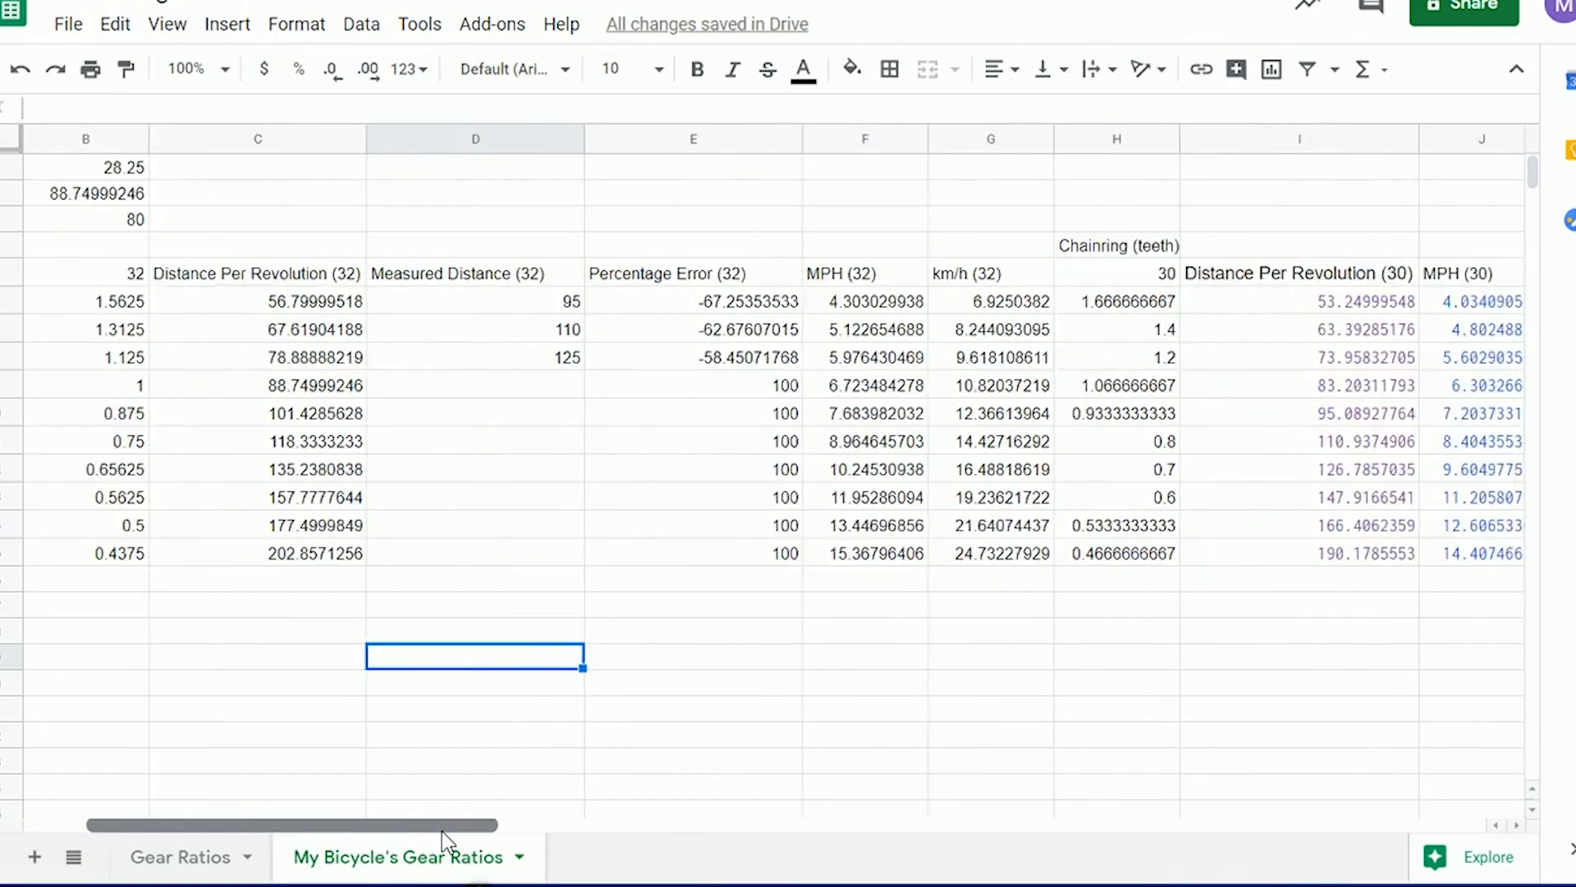
- Delete the 30- and 22-tooth chainring tables, keeping only the 32-tooth block
scroll("right", 3)
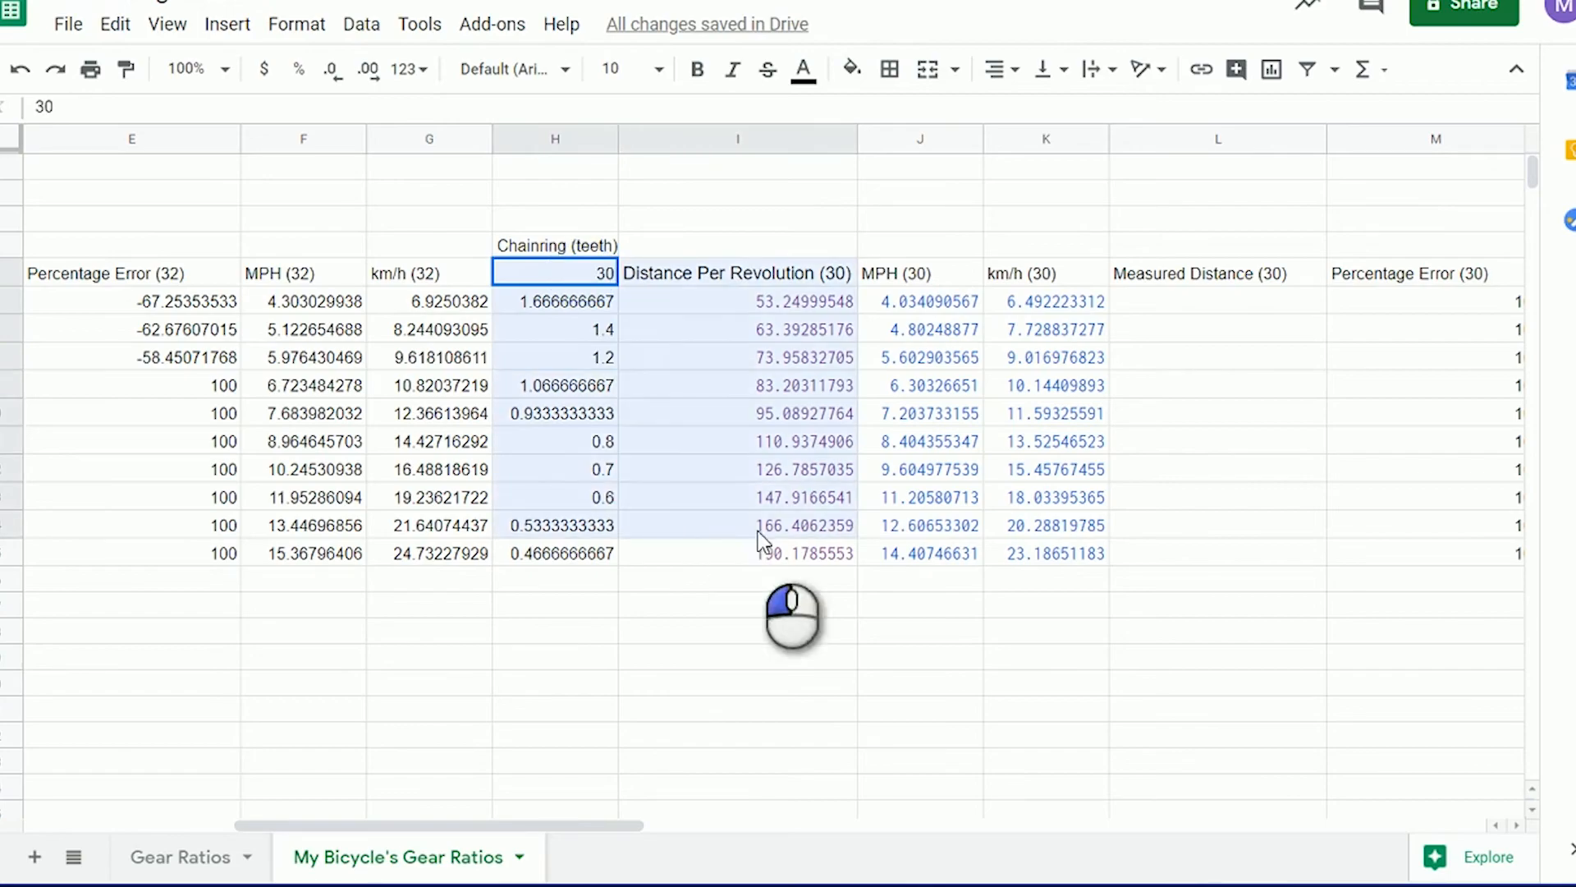
scroll("right", 3)
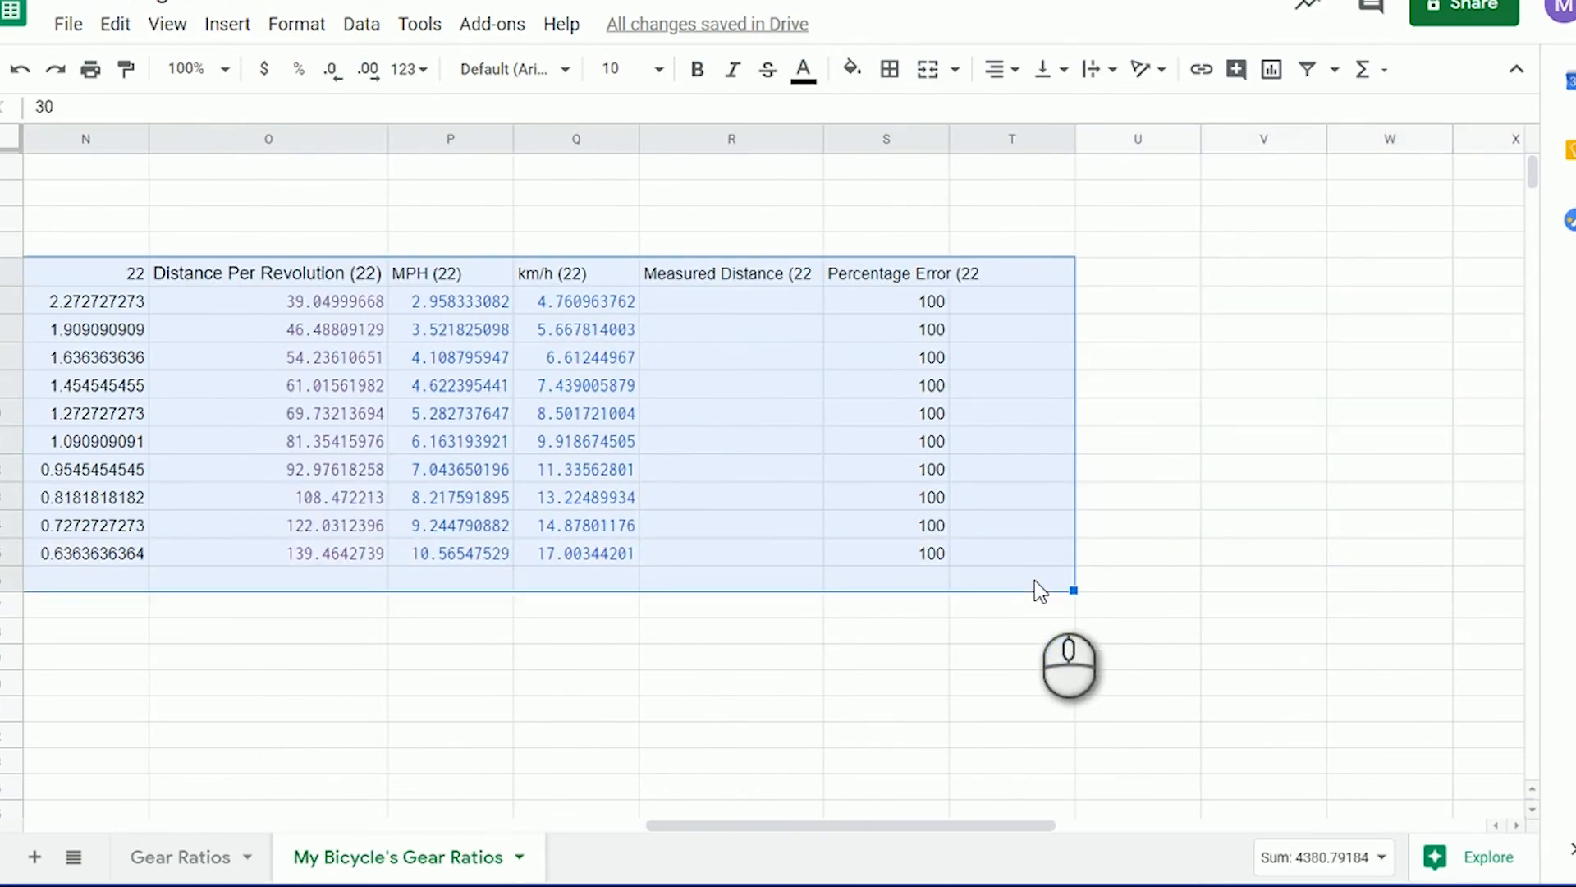
key("Delete")
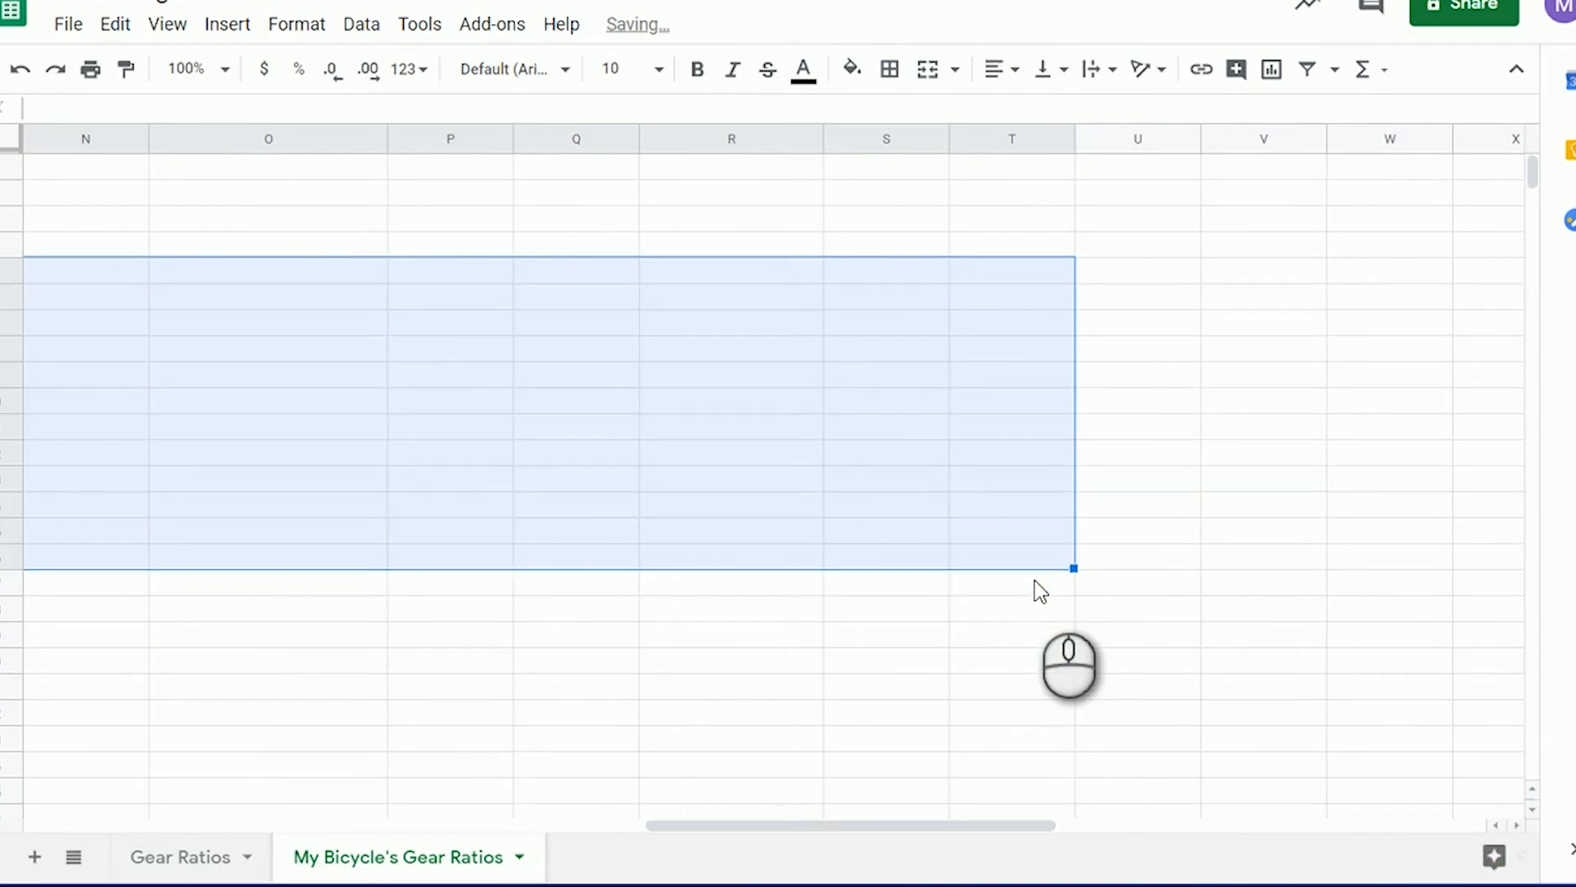
left_click_drag(844, 825, 422, 825)
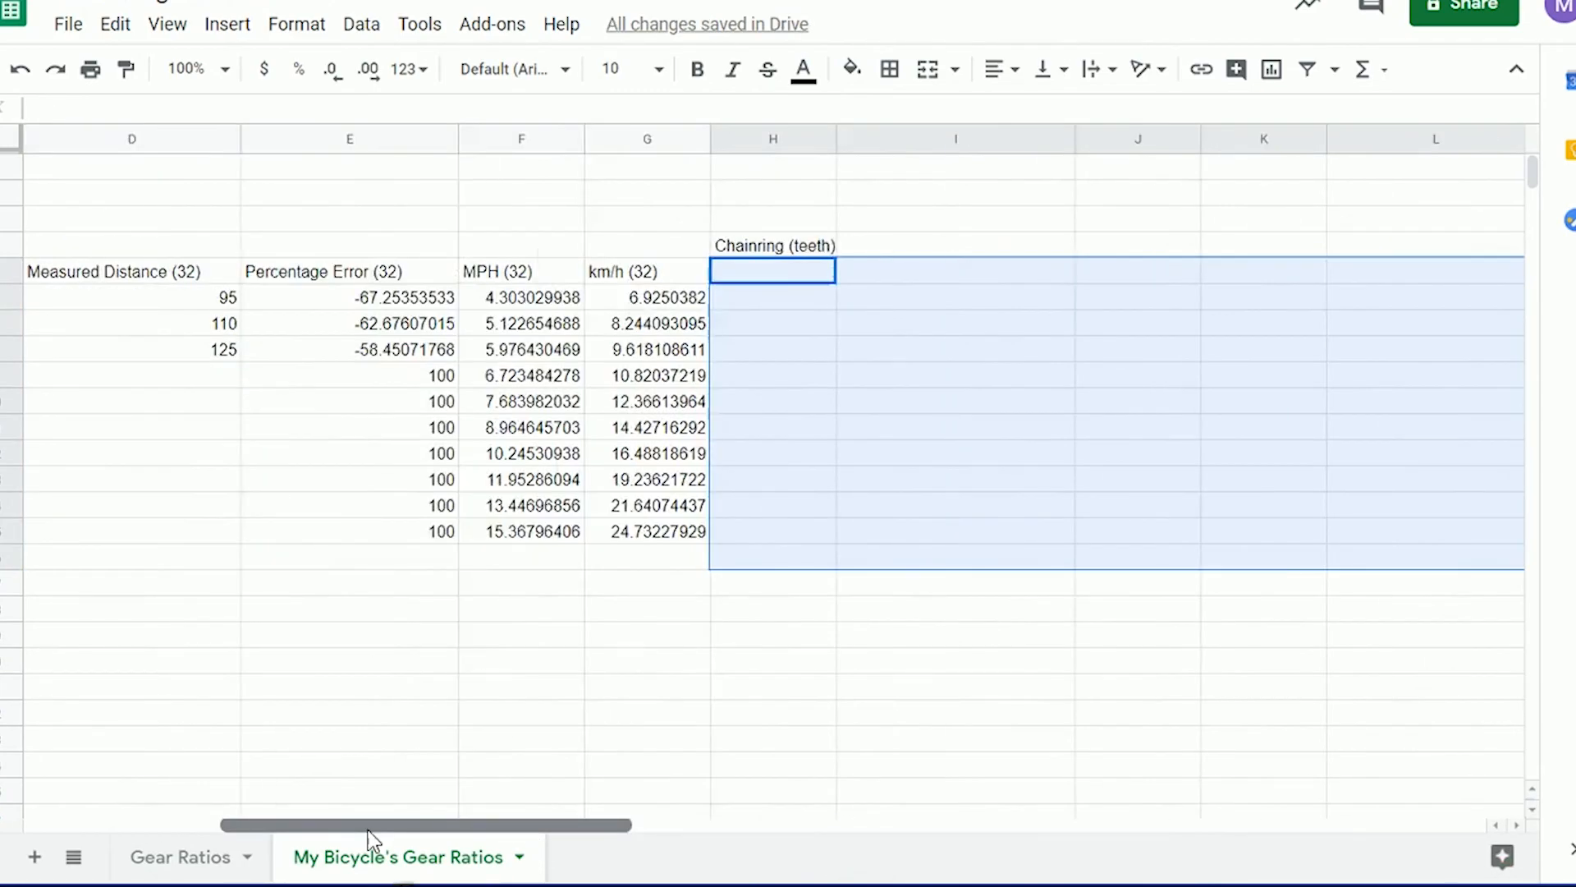
scroll("left", 3)
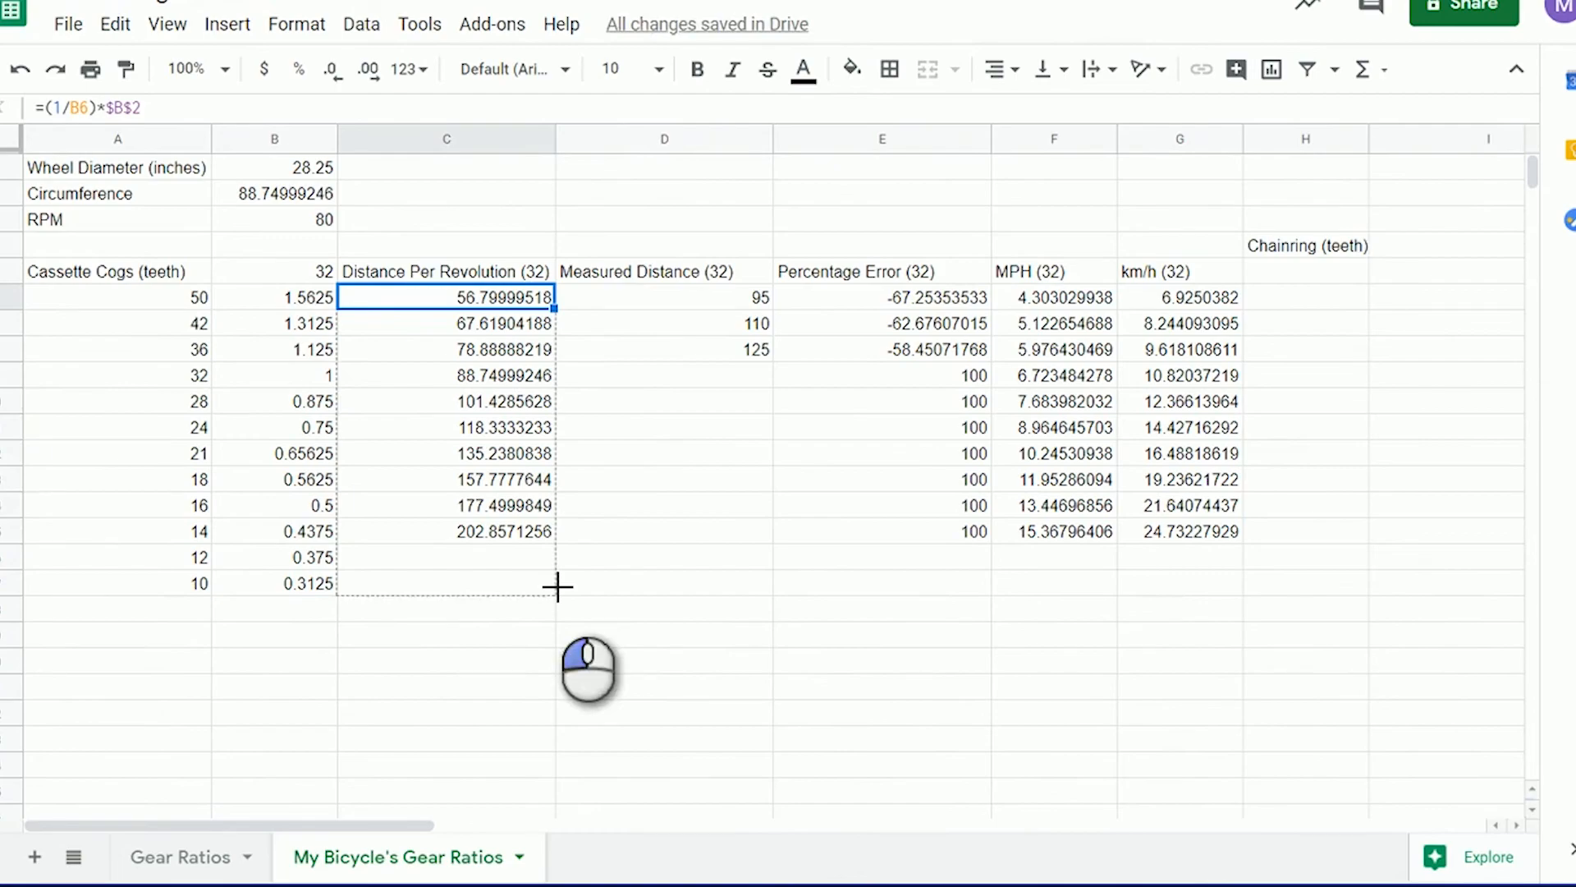
- Fill distance, error and speed formulas down to the 12 and 10 cogs and move the Chainring (teeth) label beside 32
left_click(883, 297)
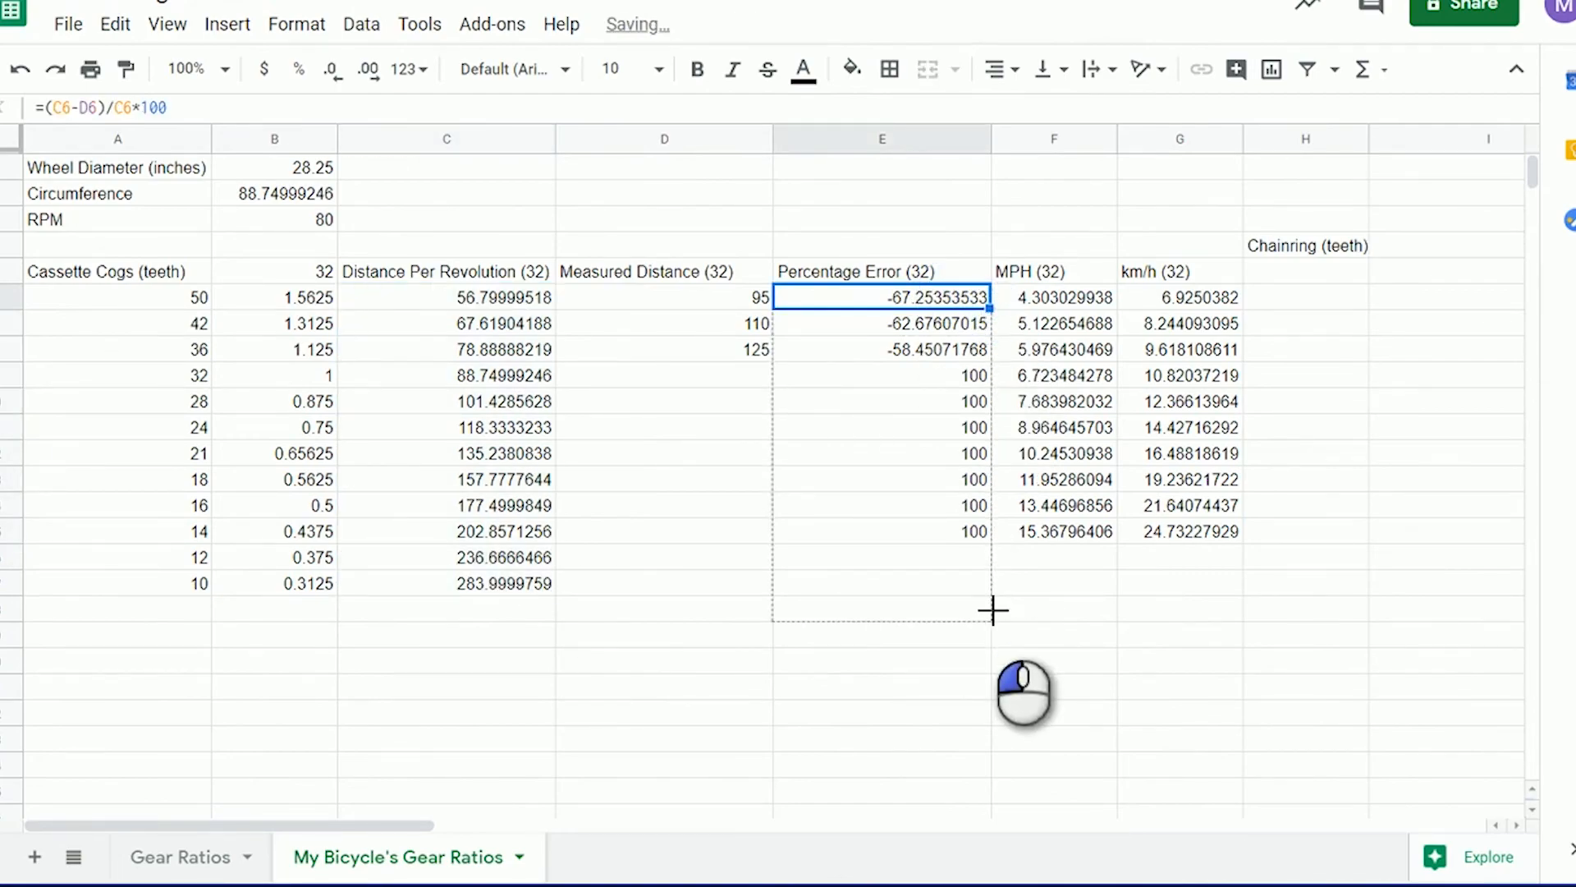
left_click(1054, 297)
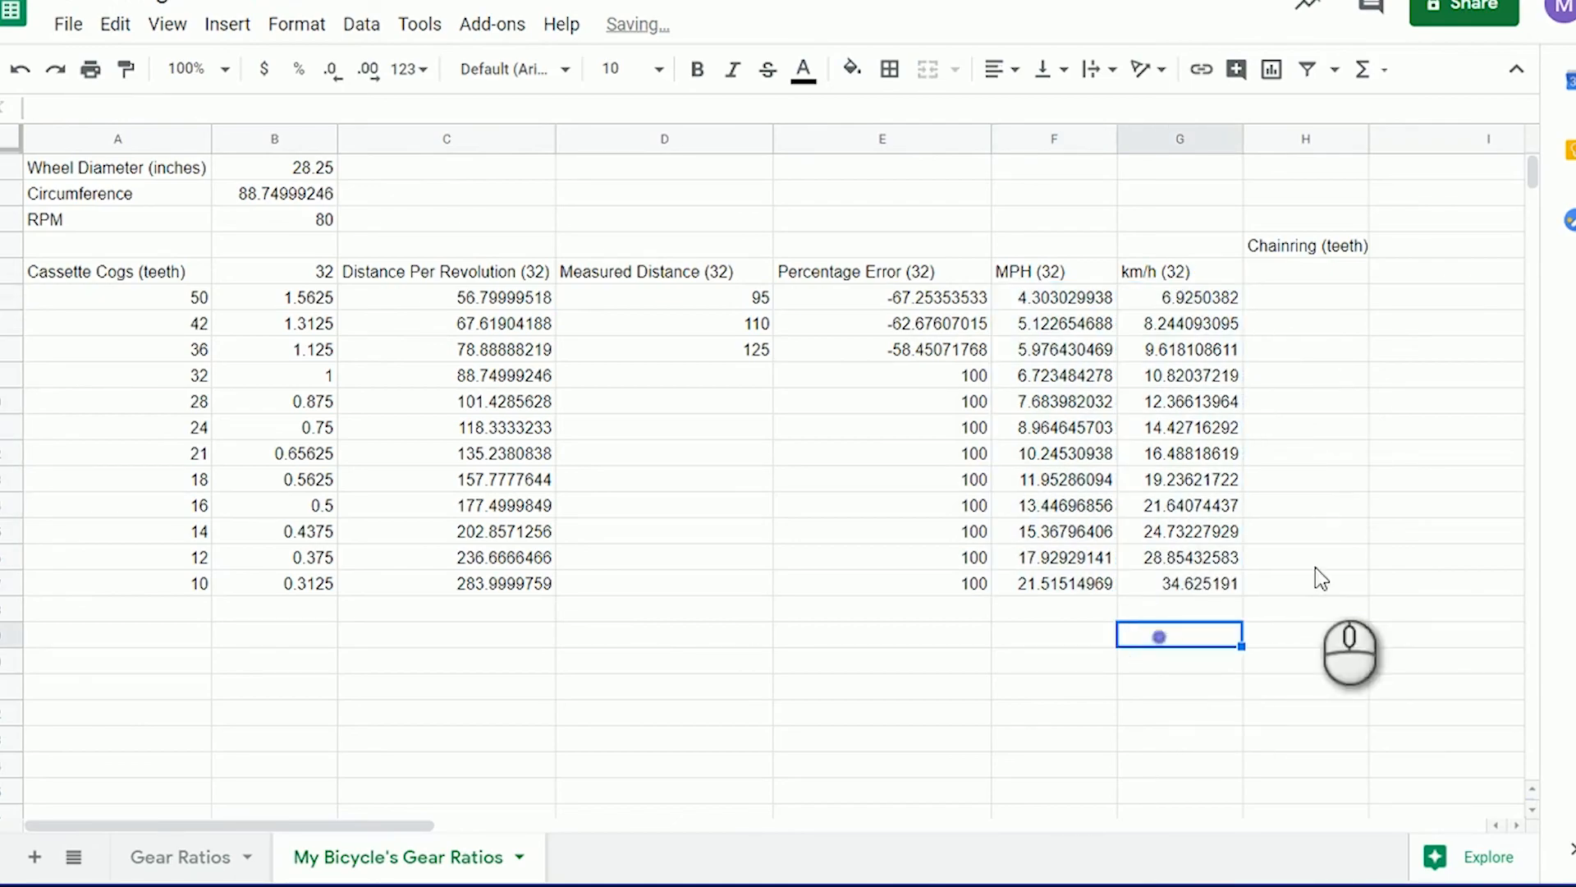
left_click(1307, 244)
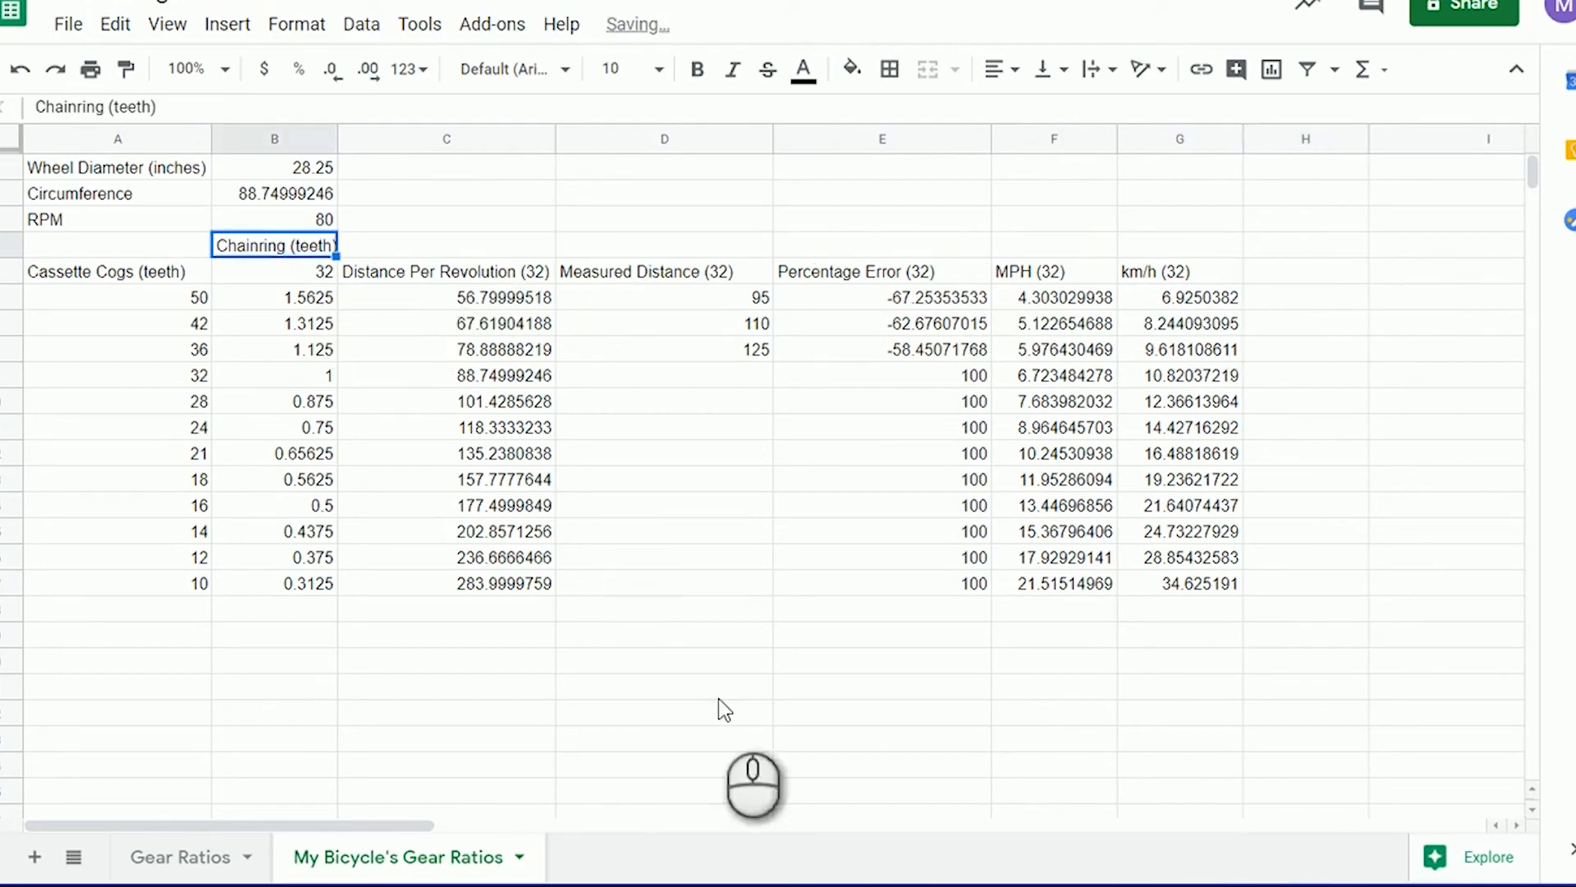
left_click(663, 714)
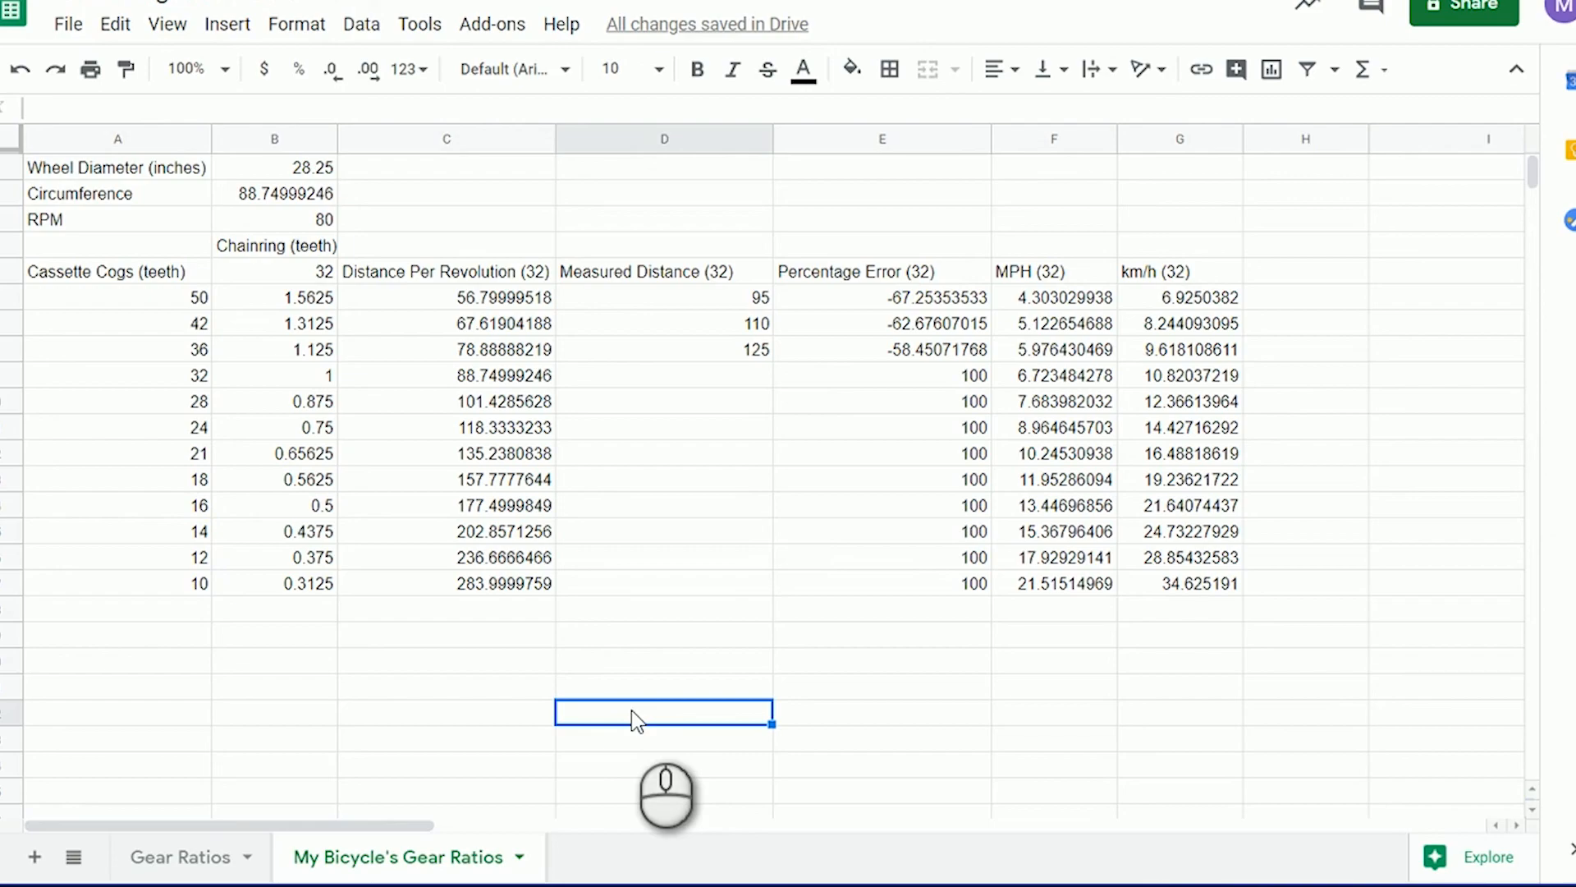
- Enter measured distances 56, 68.25, 77, 87.5 and 100.5 for the 50 through 28 tooth cogs
left_click(663, 298)
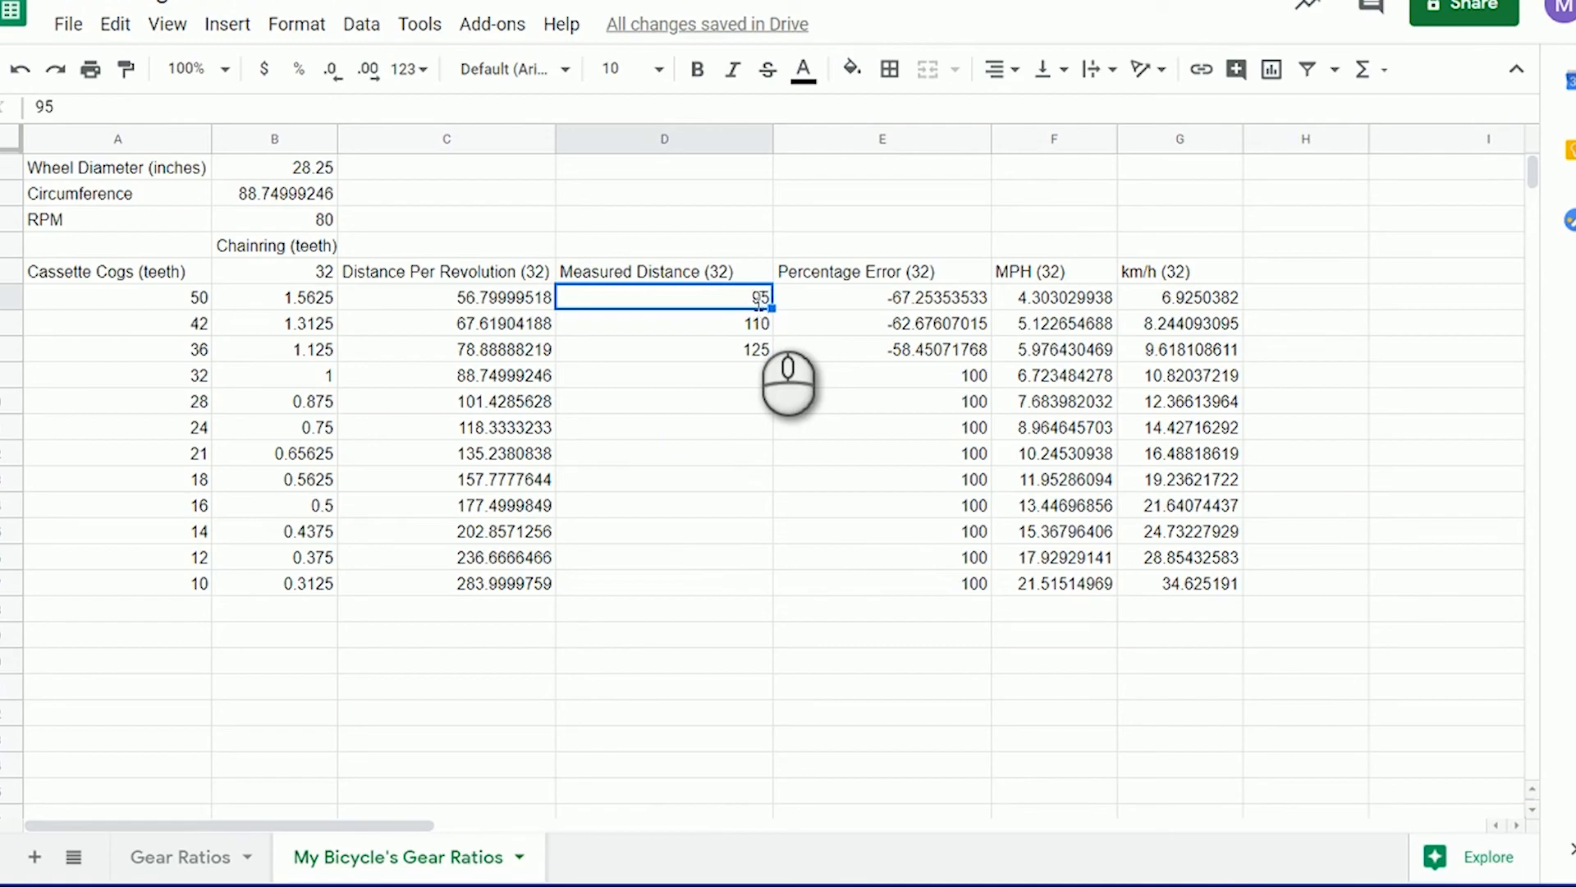
type("68.")
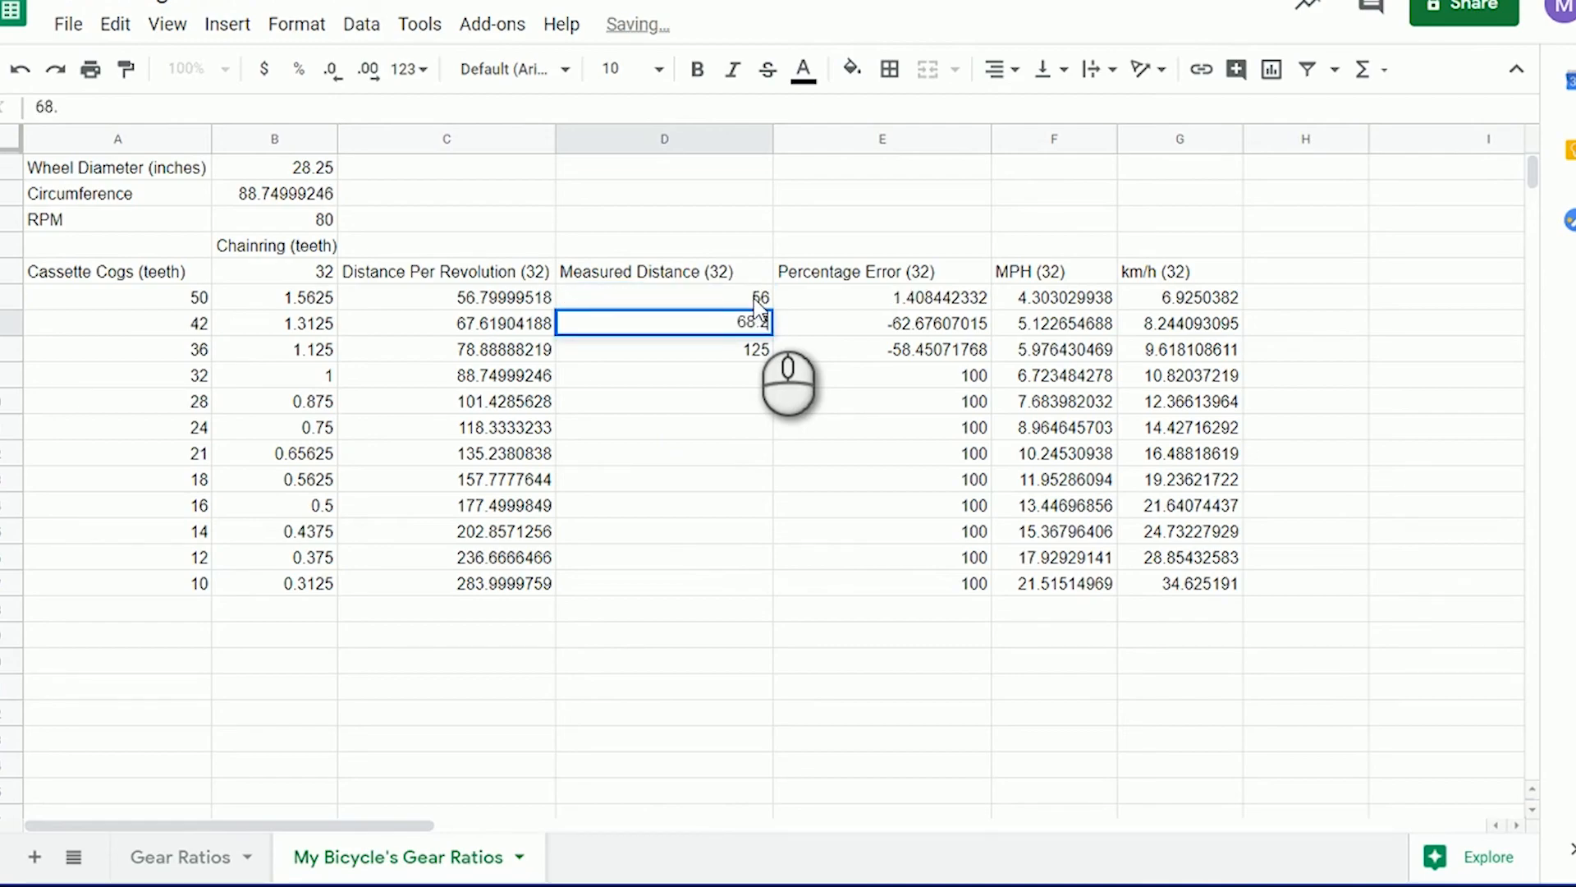
type("68.25")
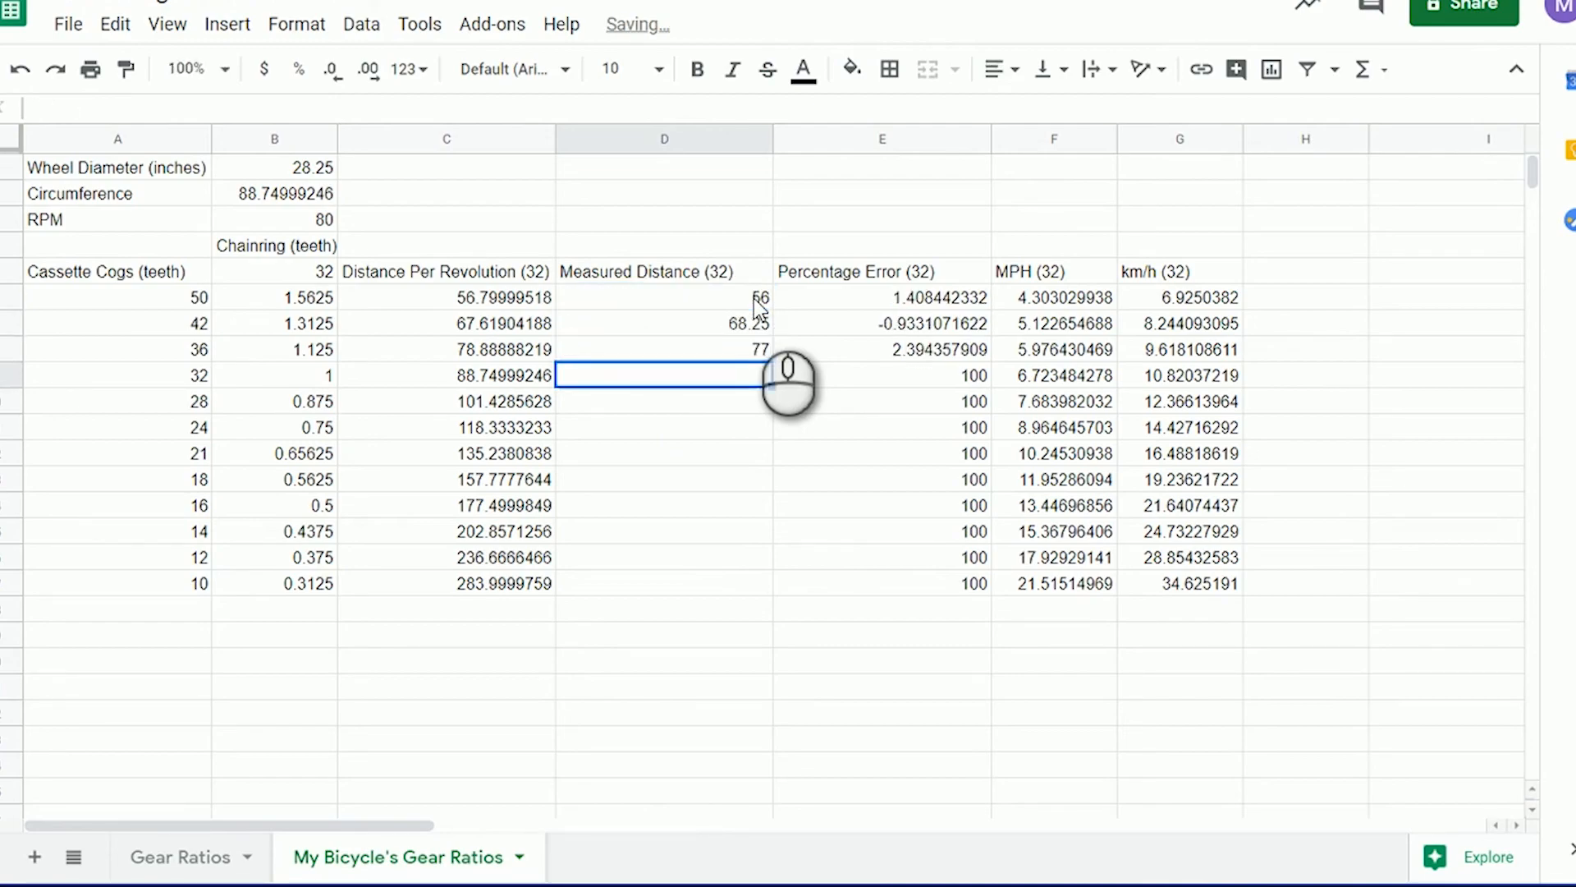
type("87")
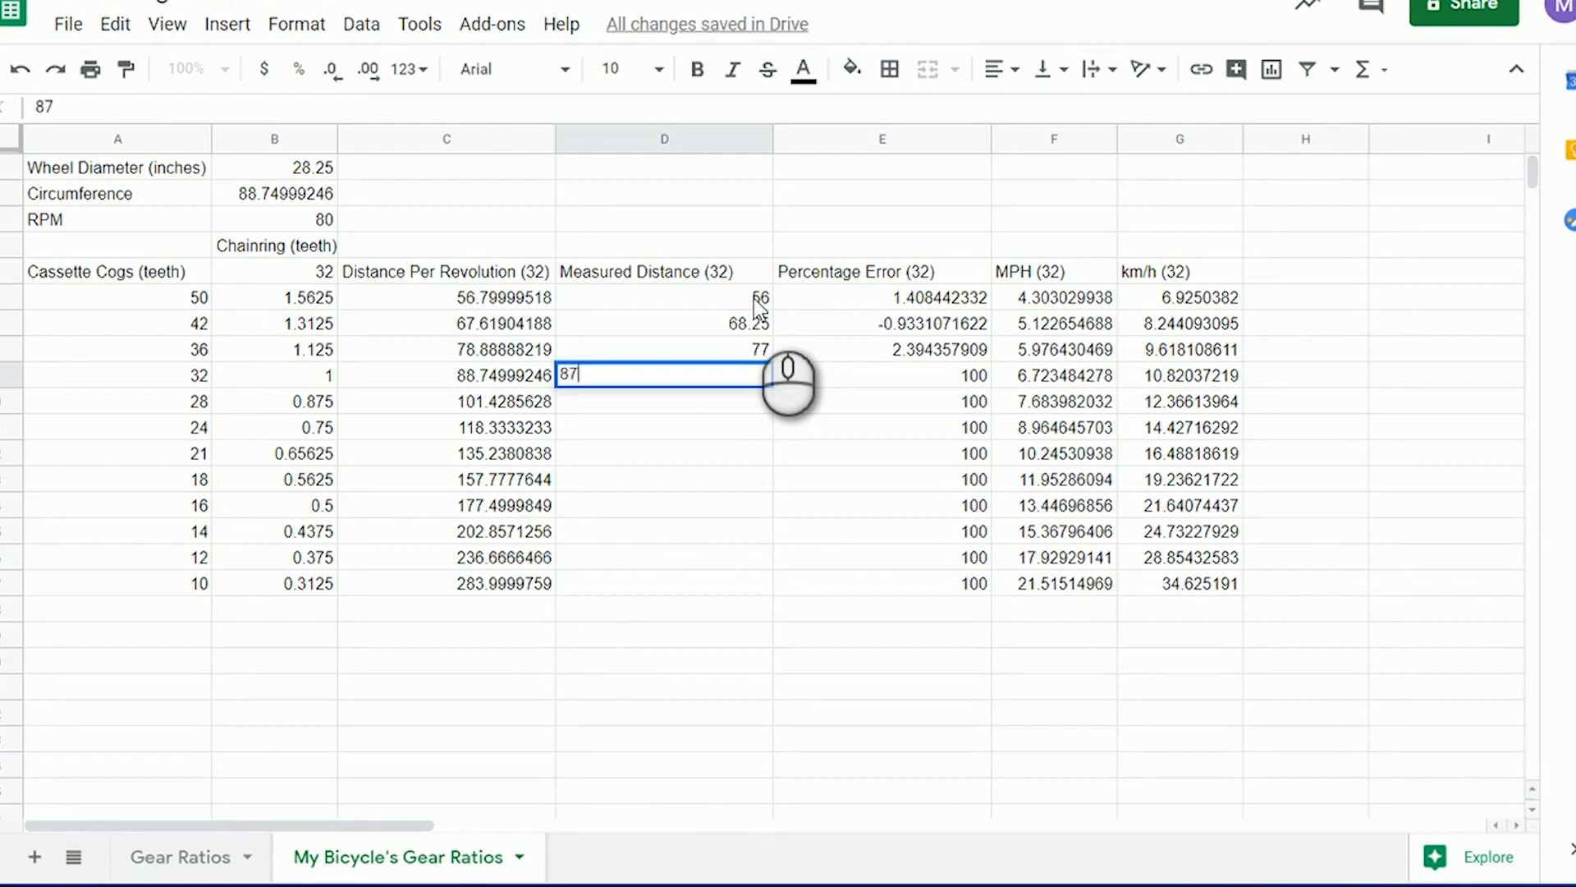
key("enter")
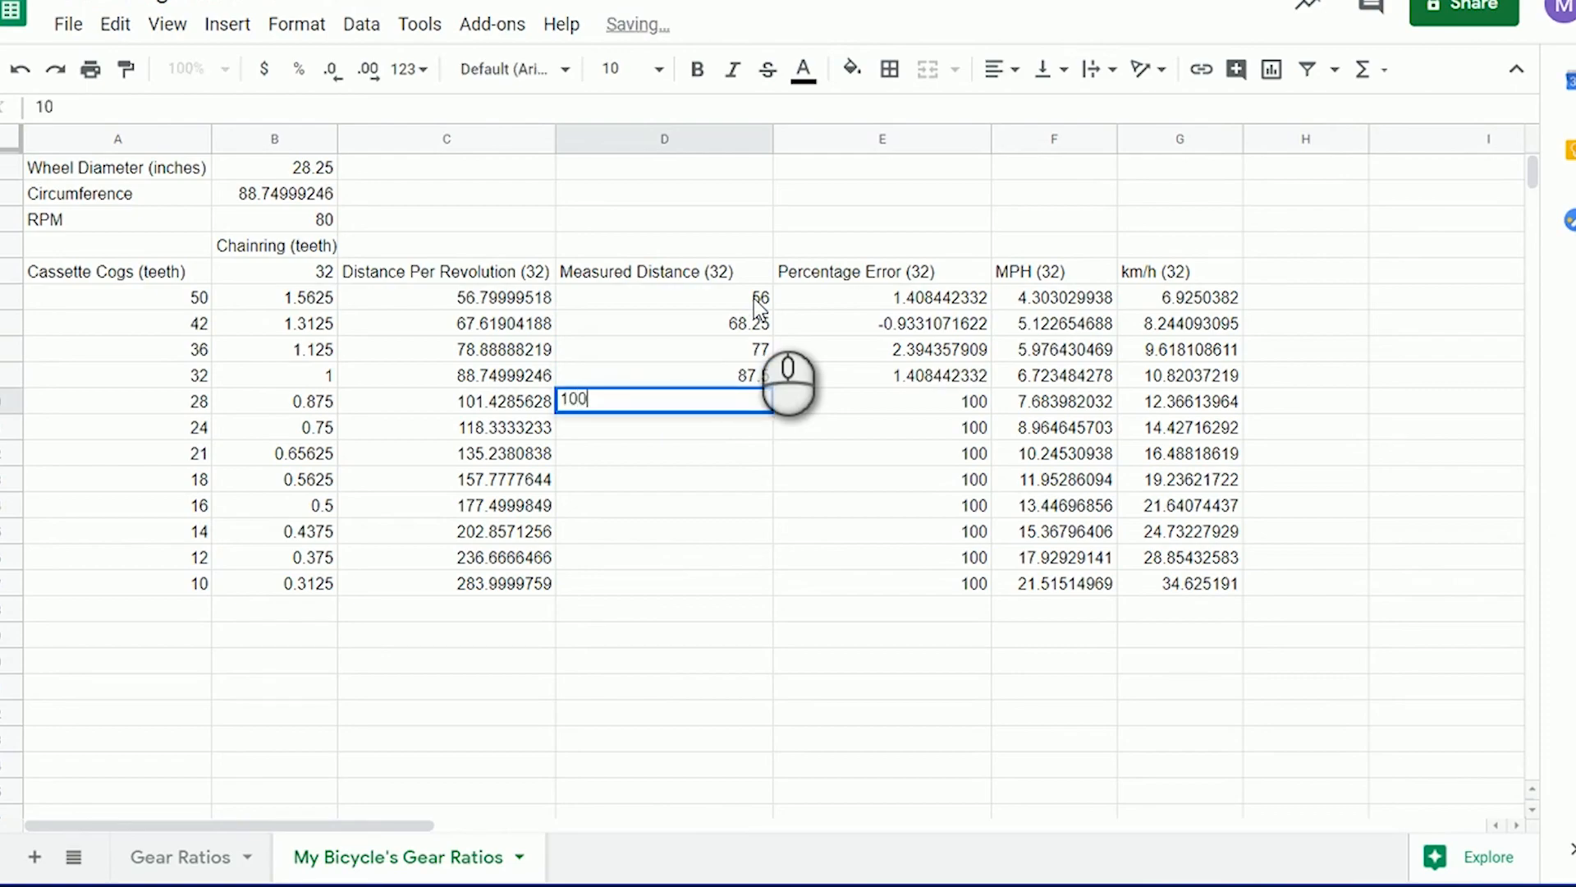
key("Enter")
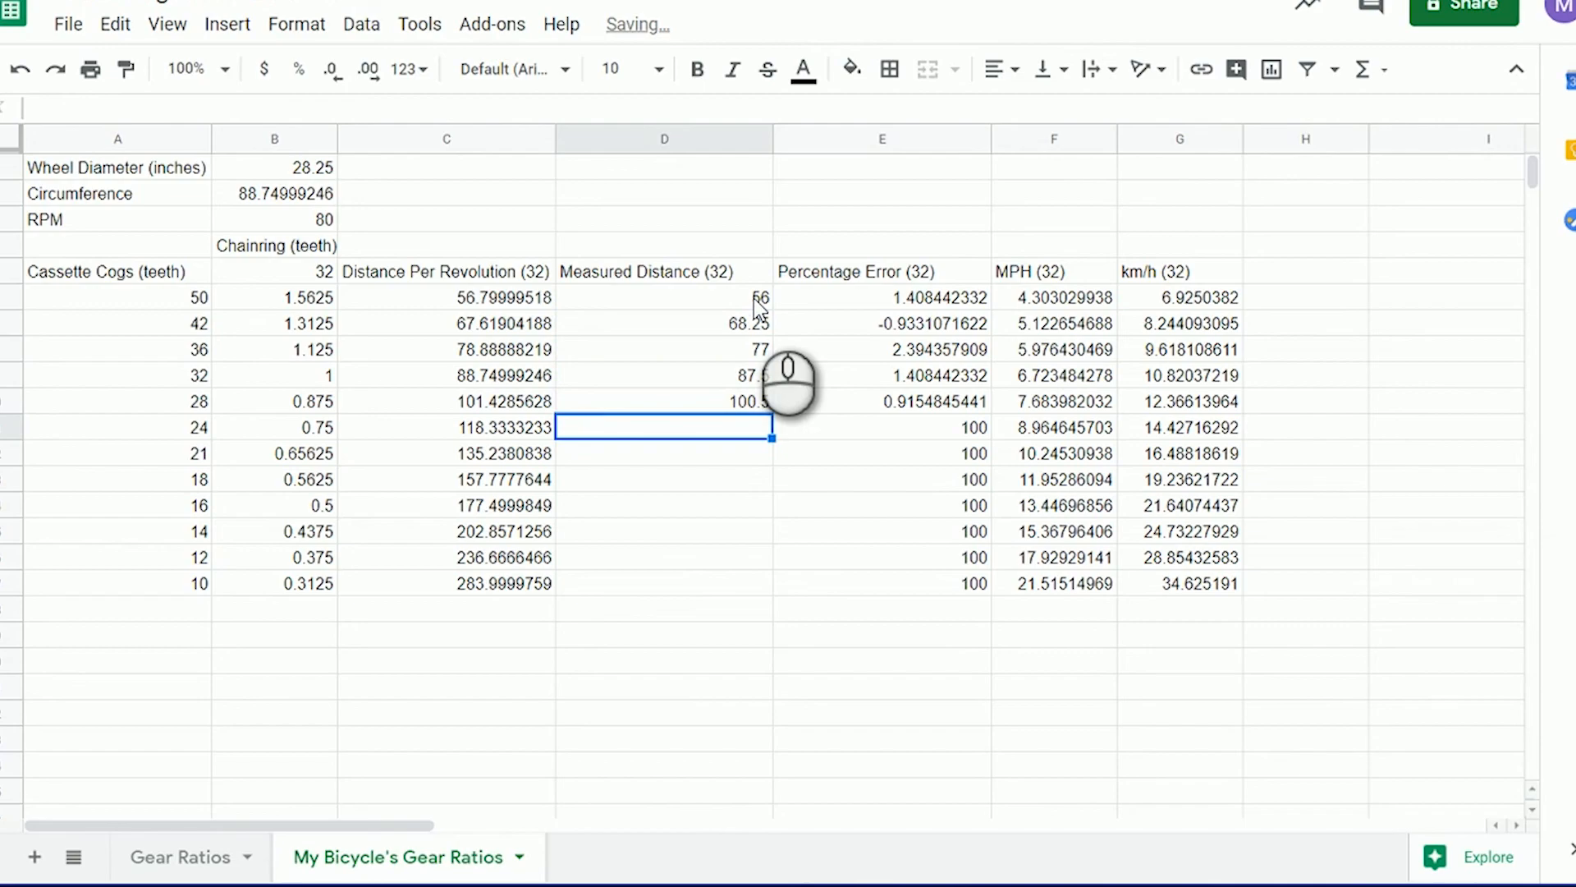
- Enter measured distances 116, 133, 154.25, 176 and 202.5 for the remaining cogs
type("116")
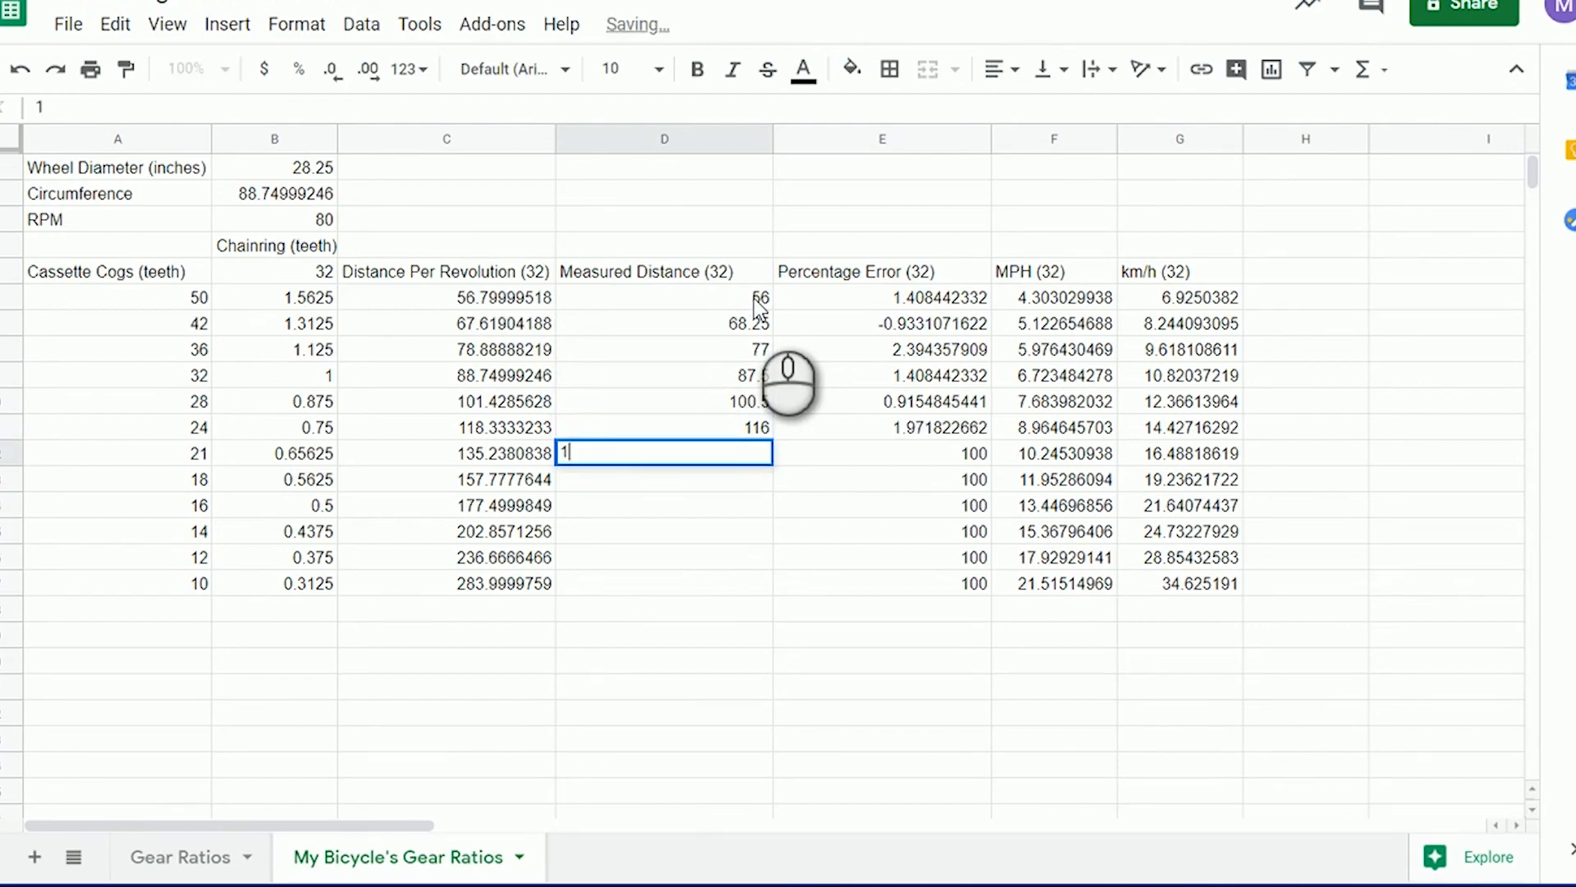
type("154.25")
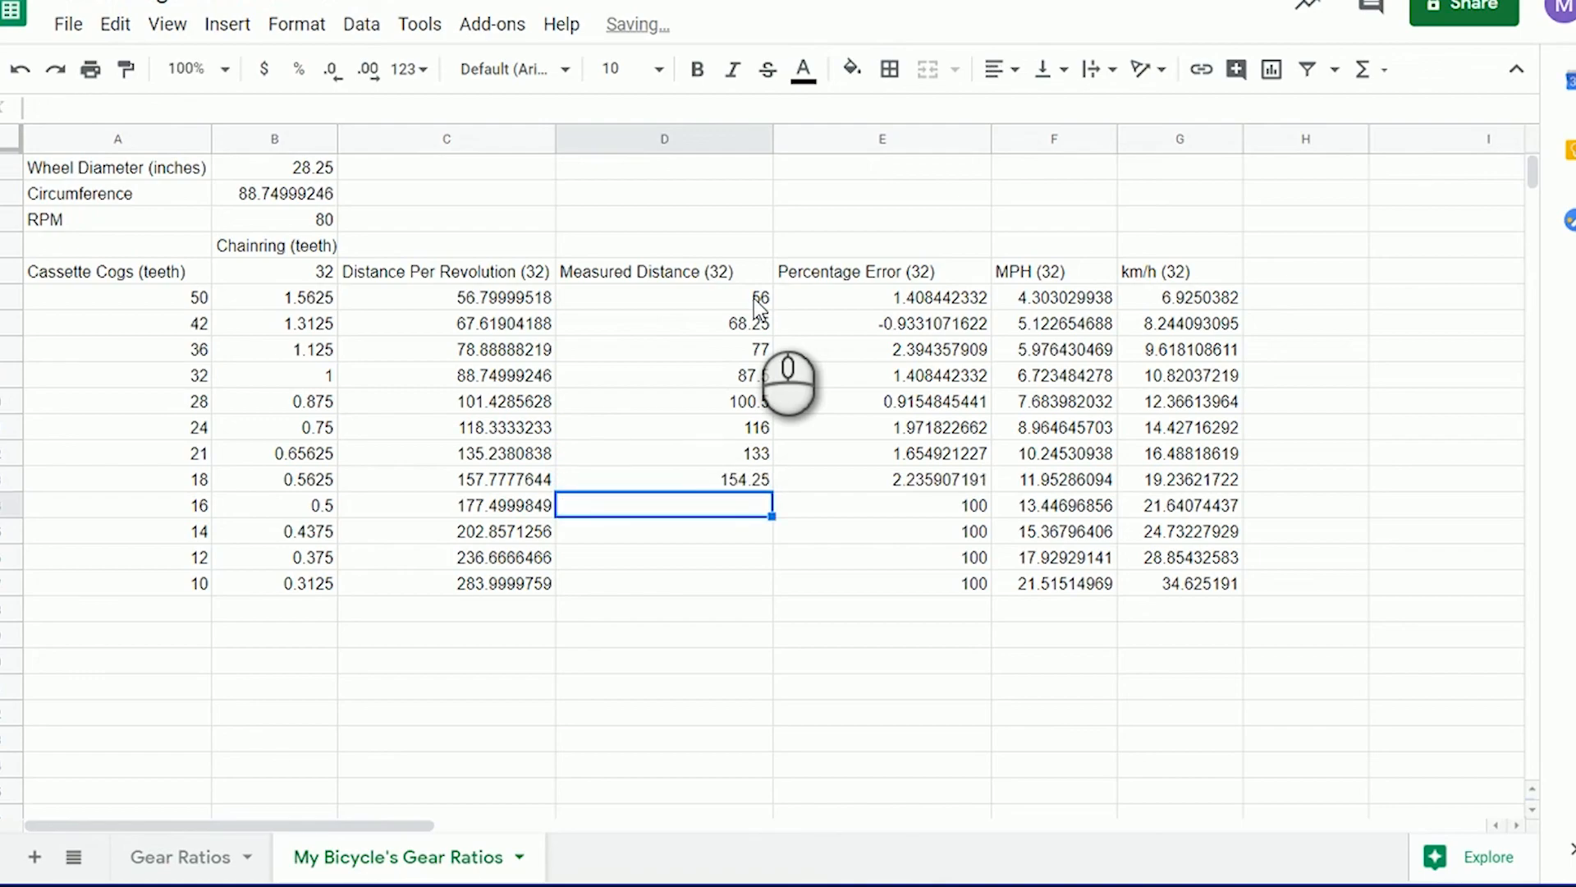
type("176")
left_click(665, 530)
type("202.5")
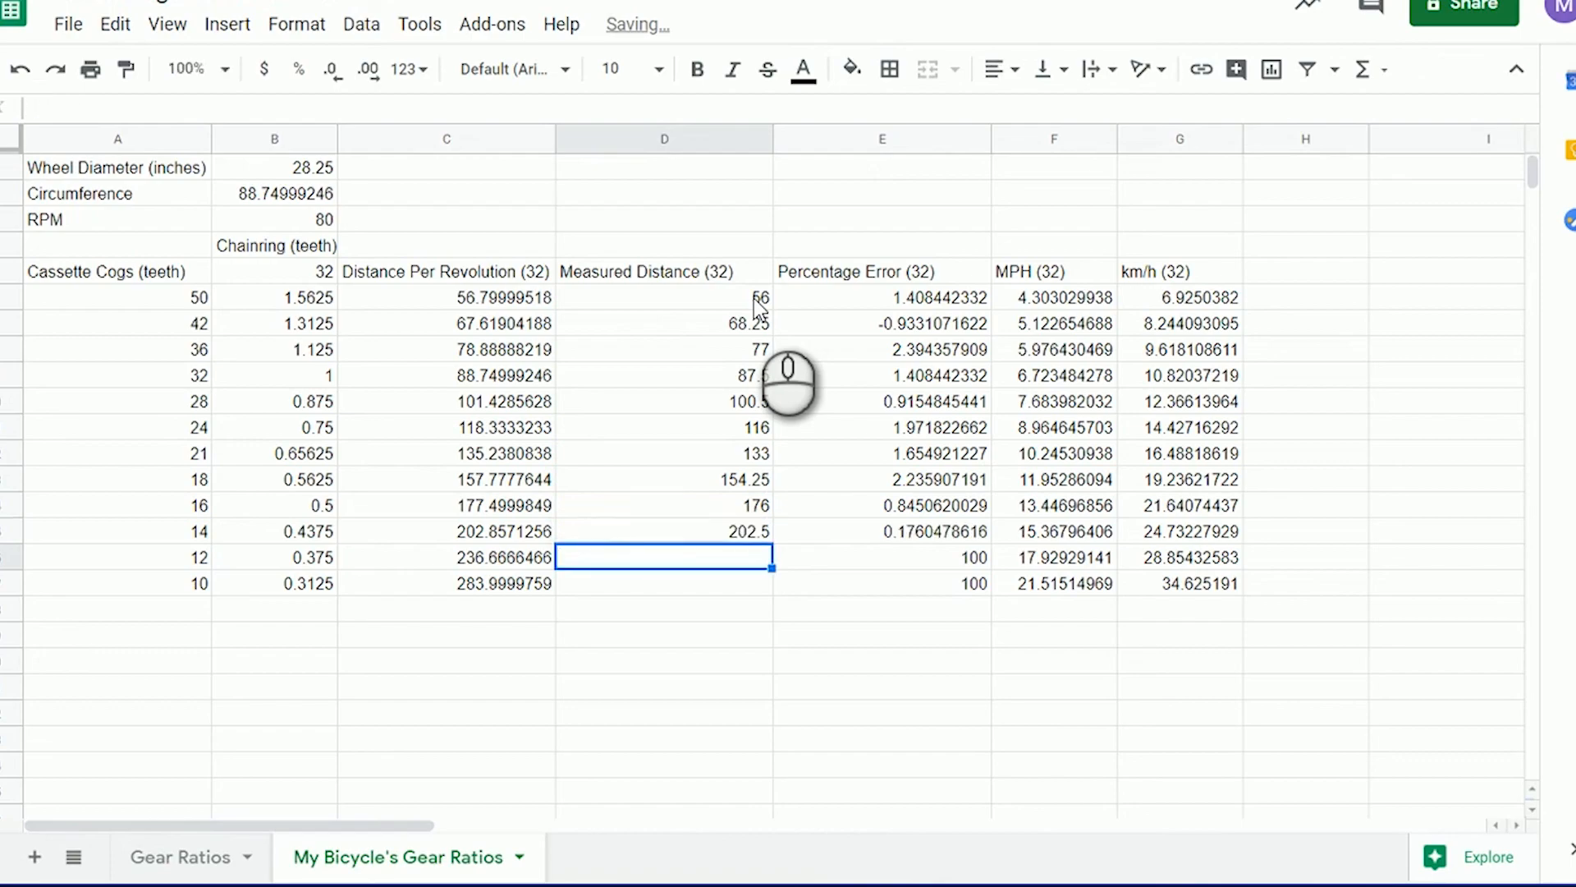
type("230.5")
left_click(664, 583)
type("278")
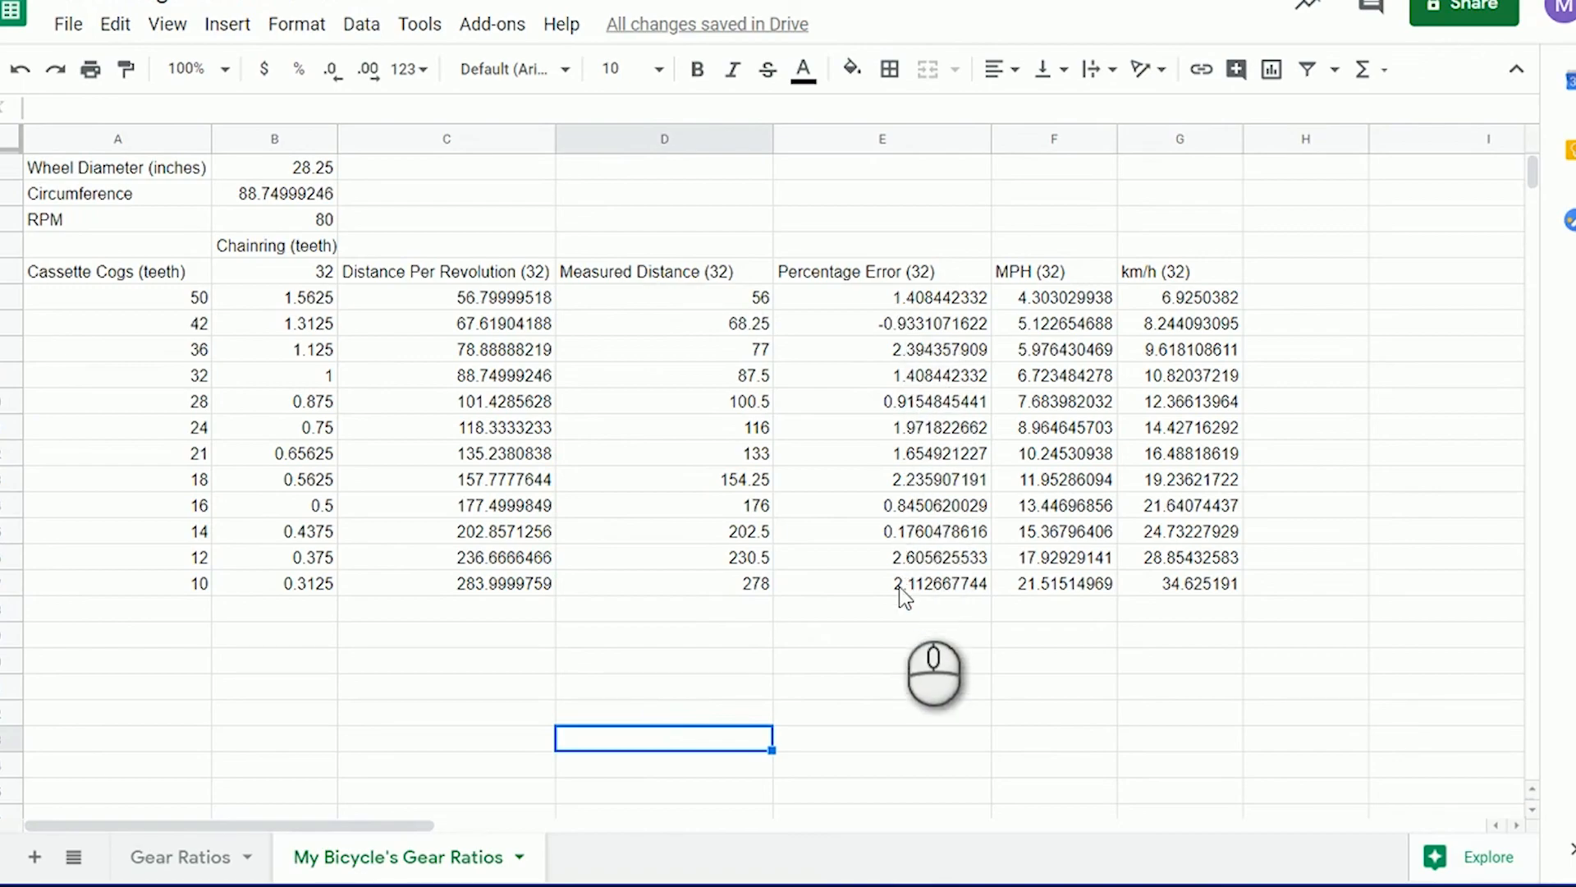
mouse_move(924, 606)
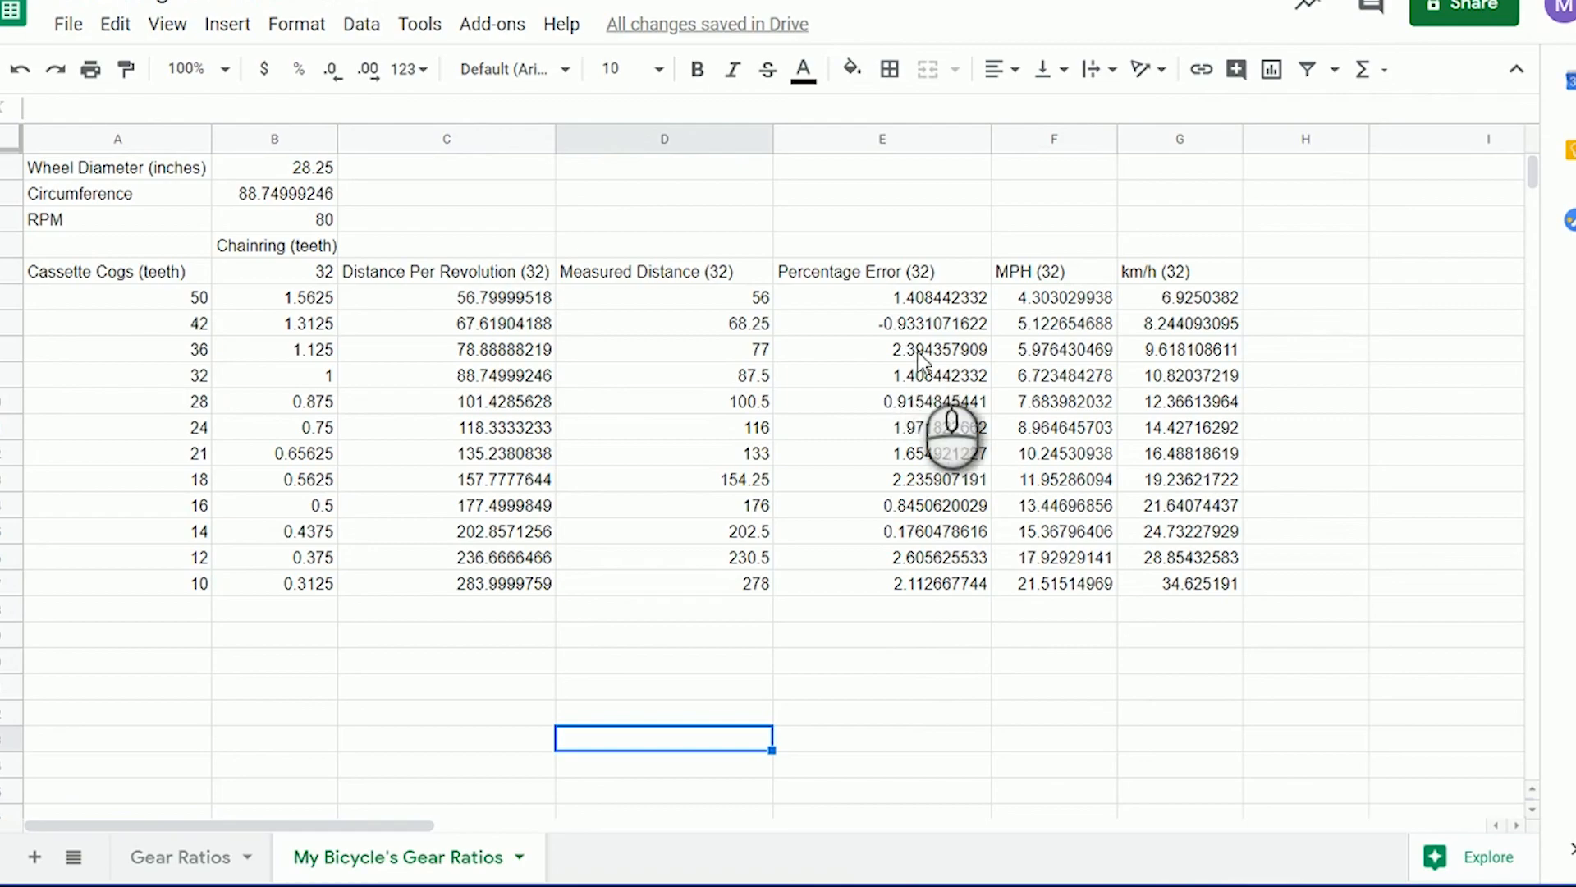
mouse_move(942, 648)
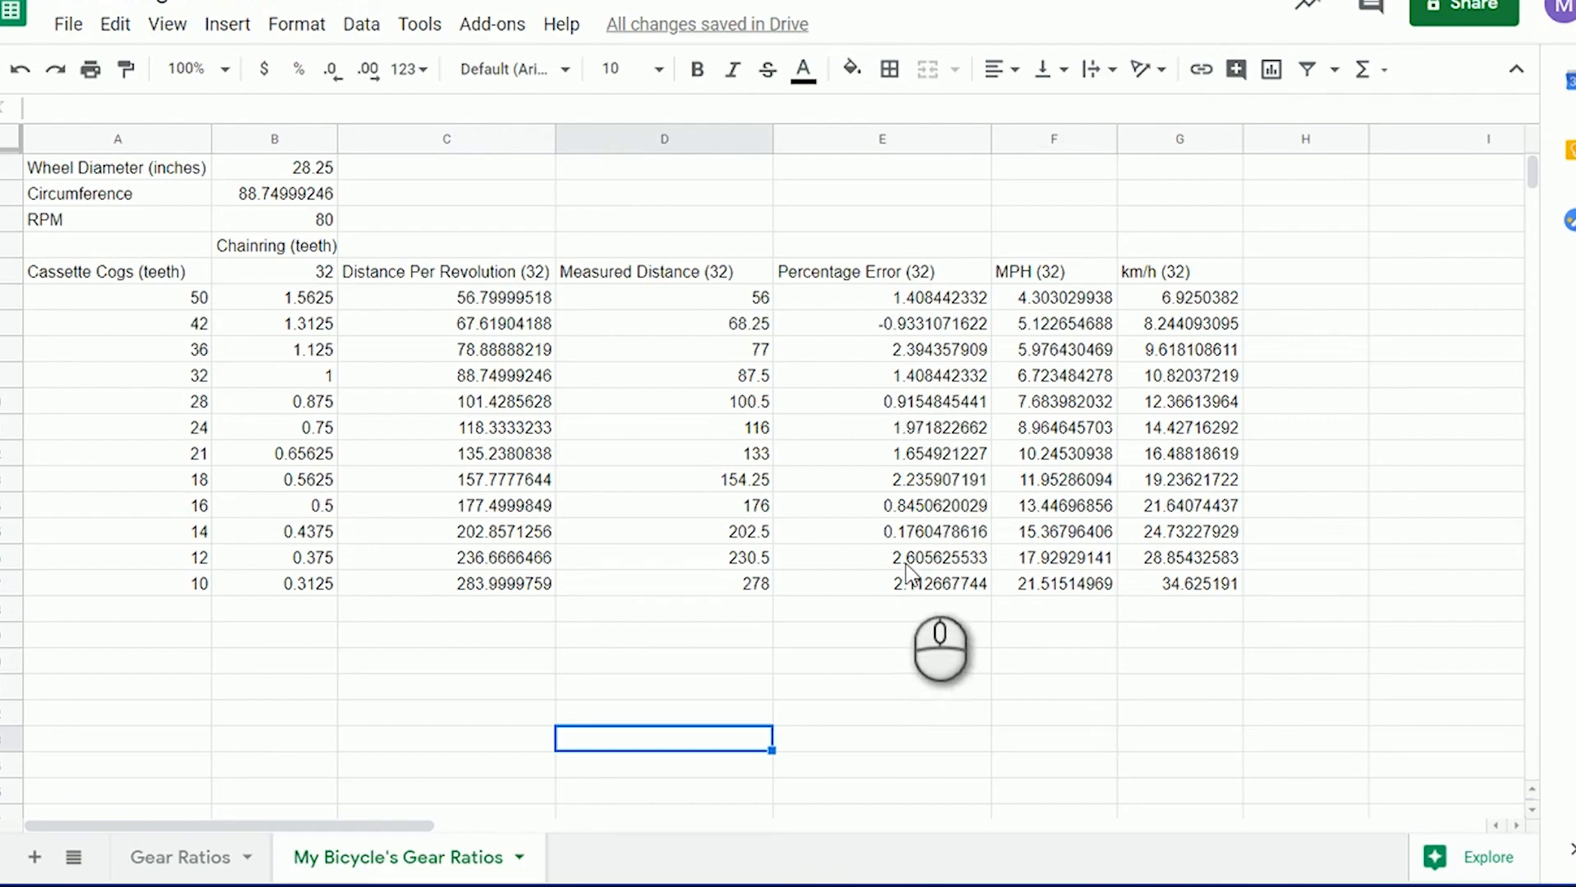